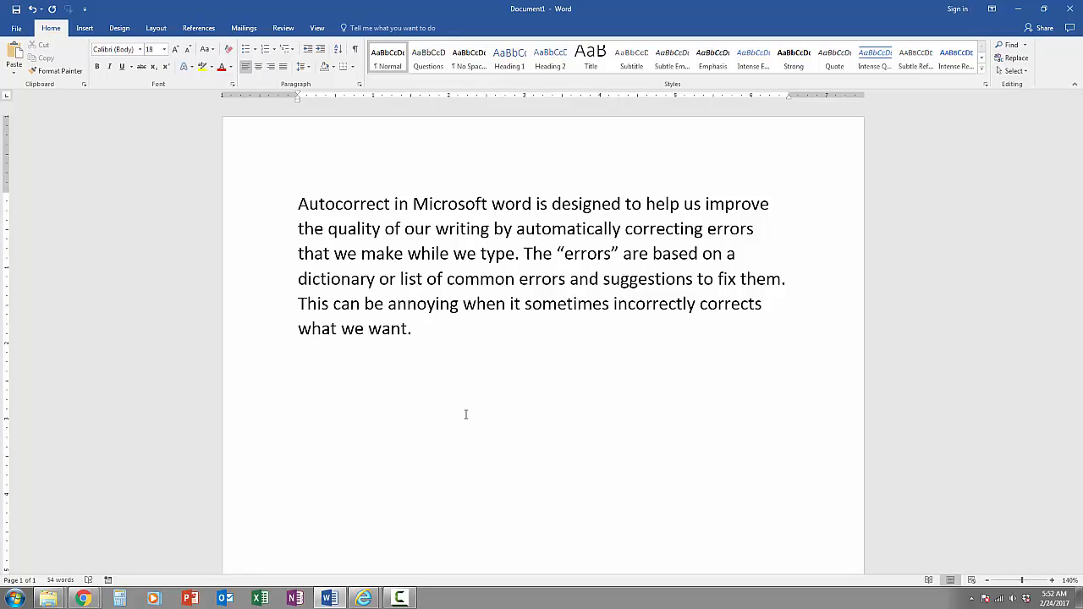
# - On a new line below the paragraph, type 'My name is Riyan and I am applying for'
pyautogui.press('Return')
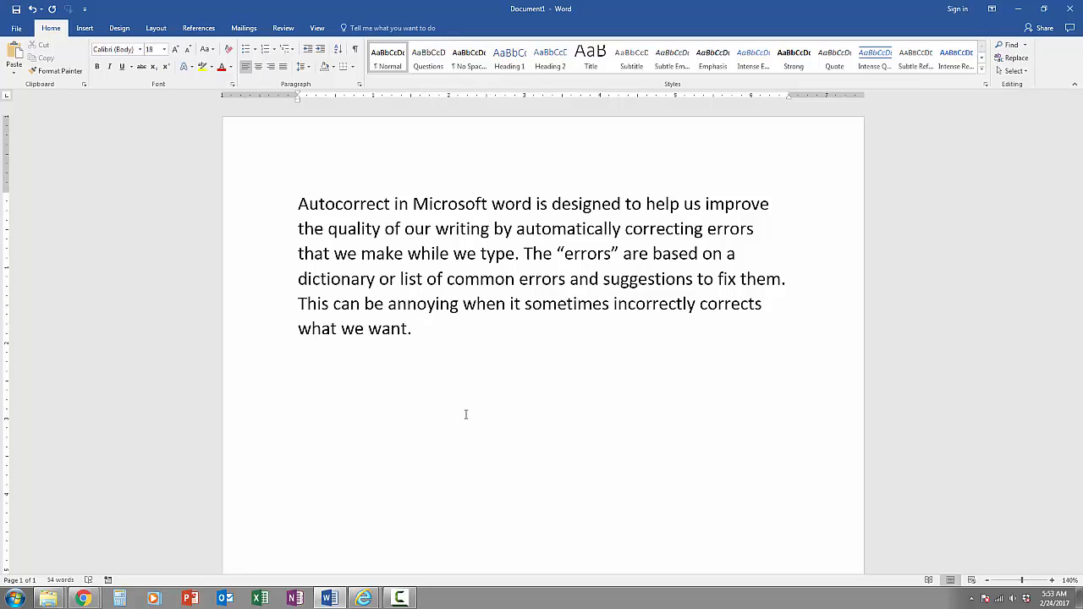
pyautogui.write('My na')
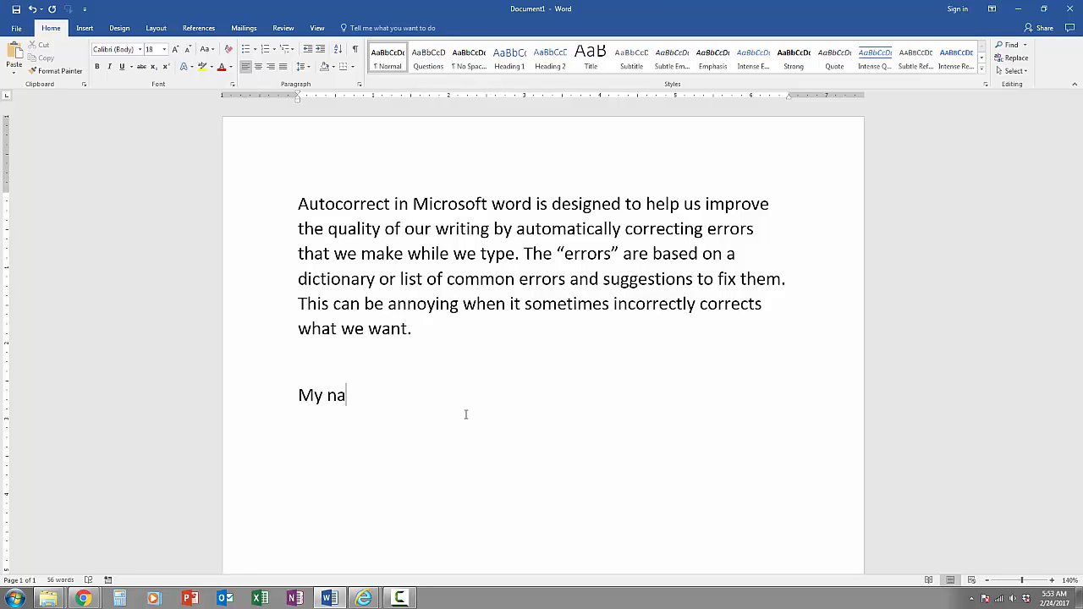
pyautogui.write('em')
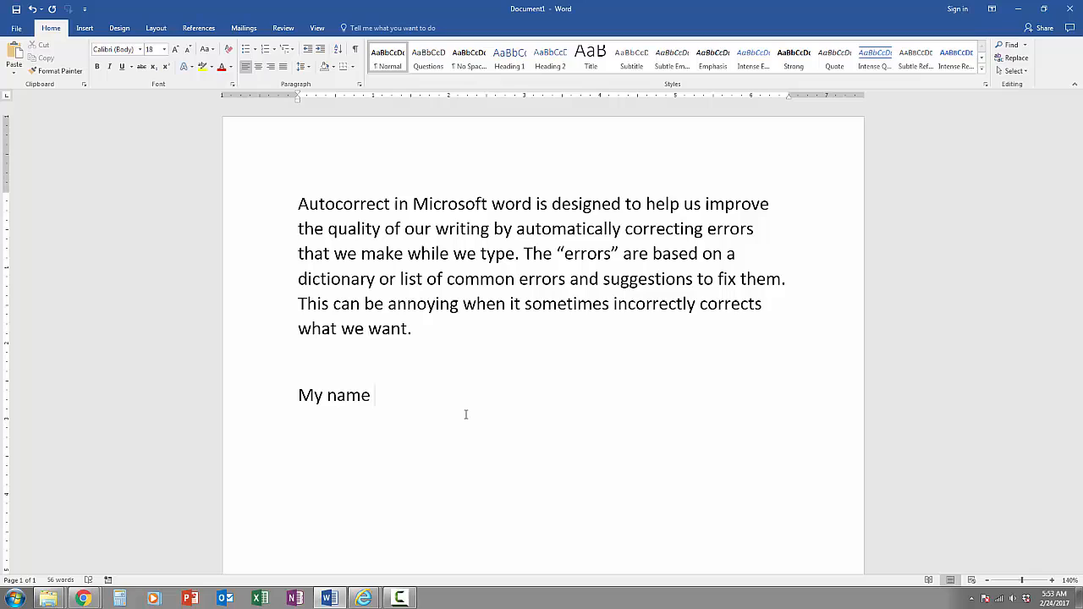
pyautogui.write('is')
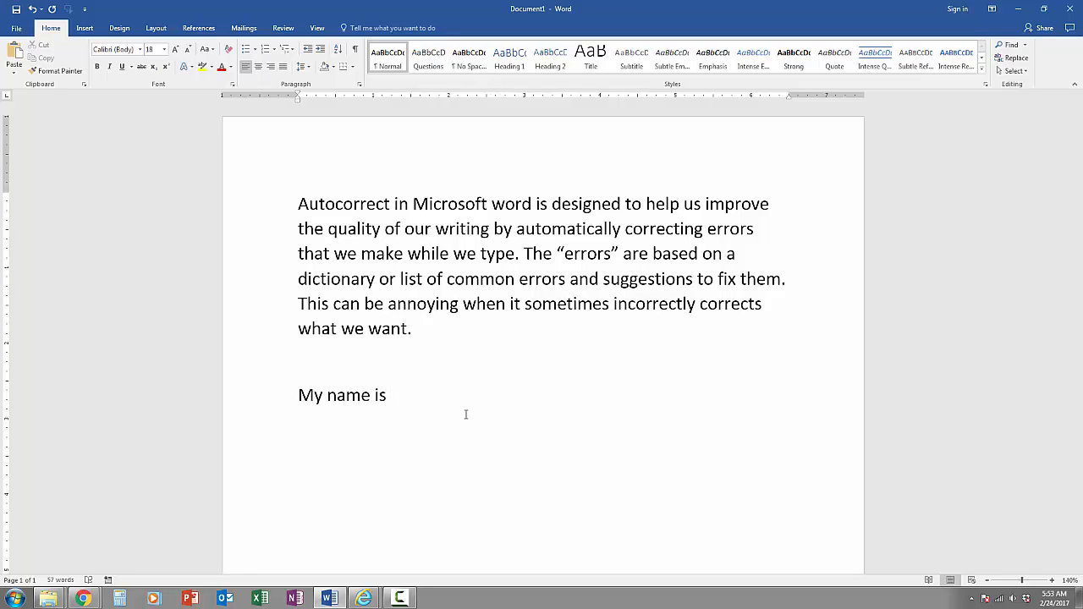
pyautogui.write('Riyan')
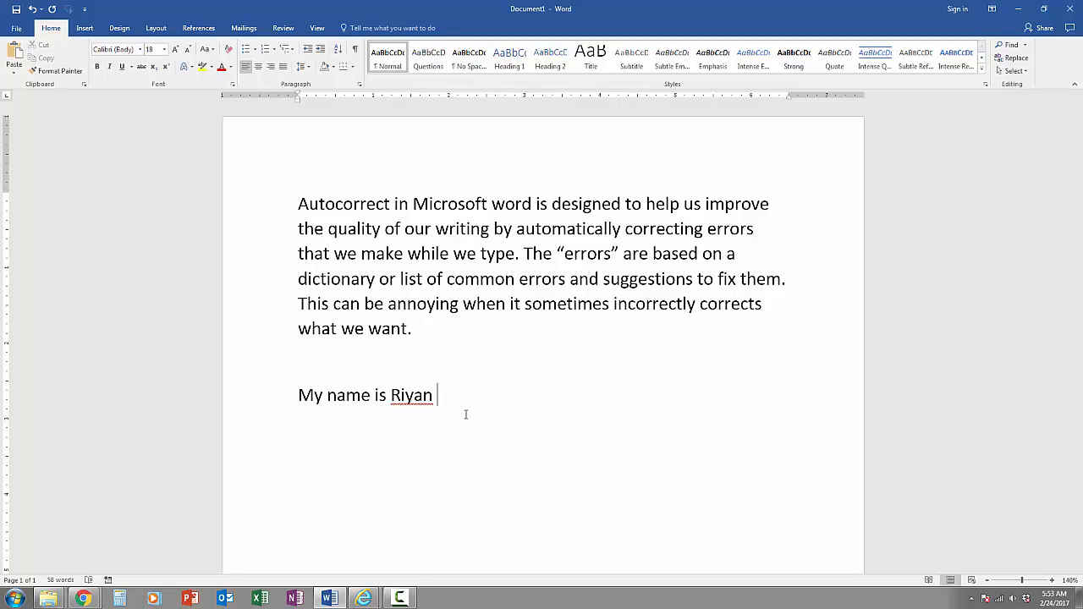
pyautogui.write('and')
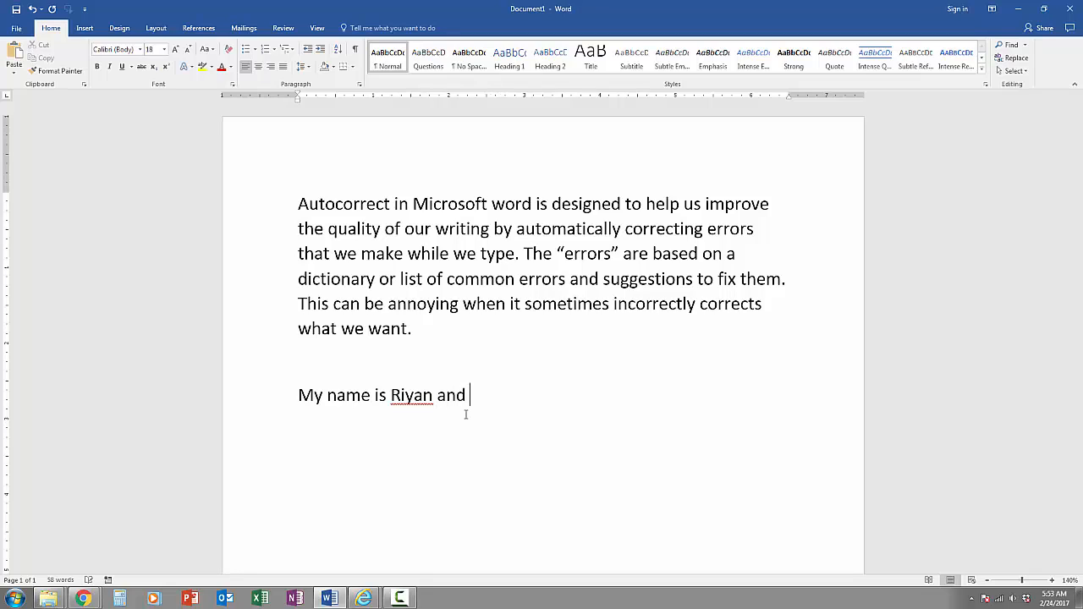
pyautogui.write('I am ap')
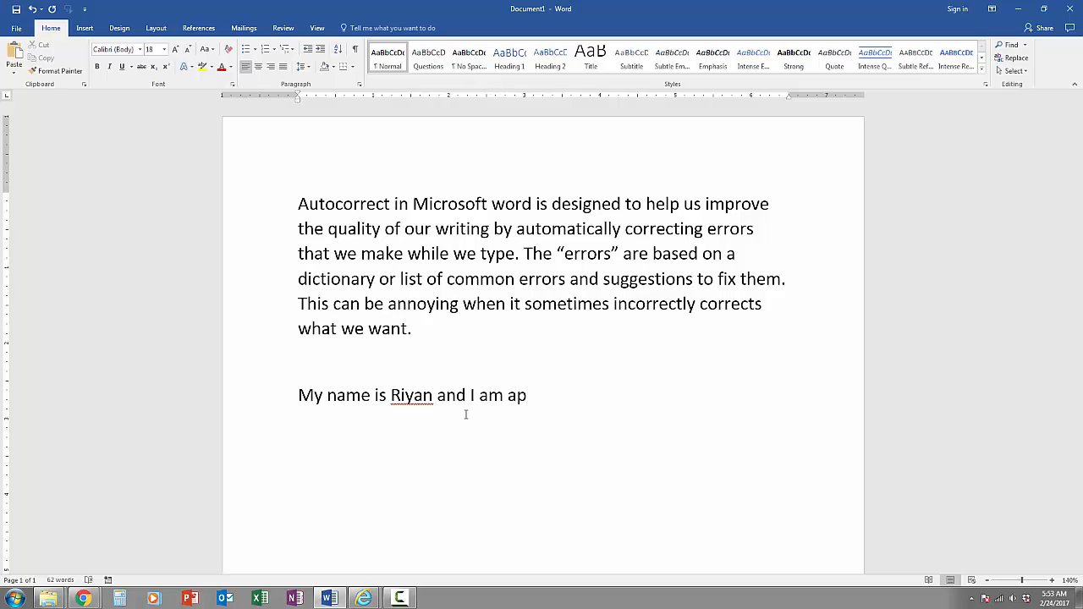
pyautogui.write('plying')
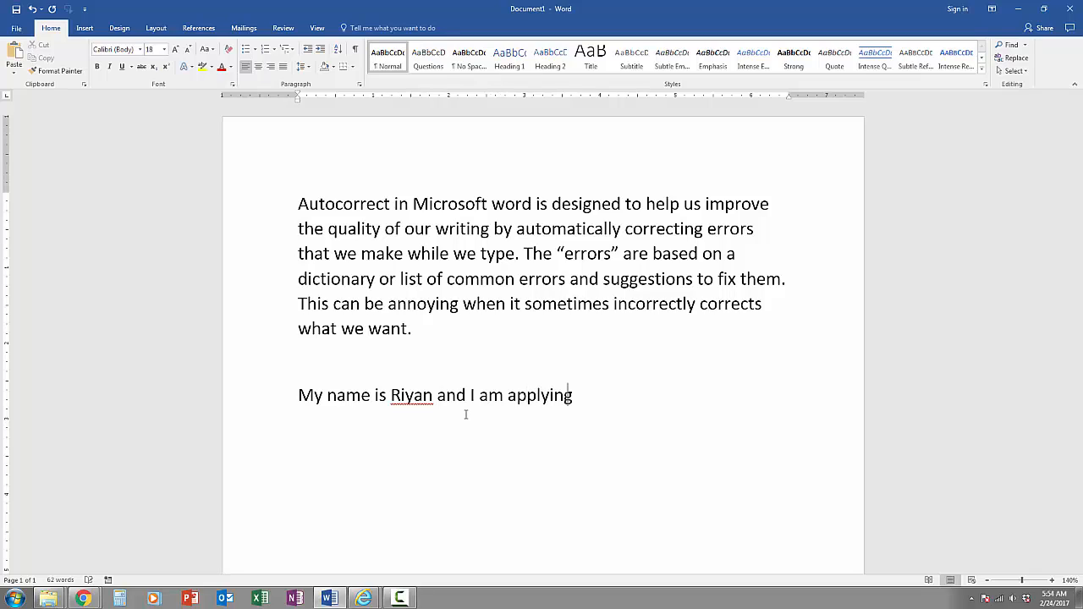
pyautogui.write('for')
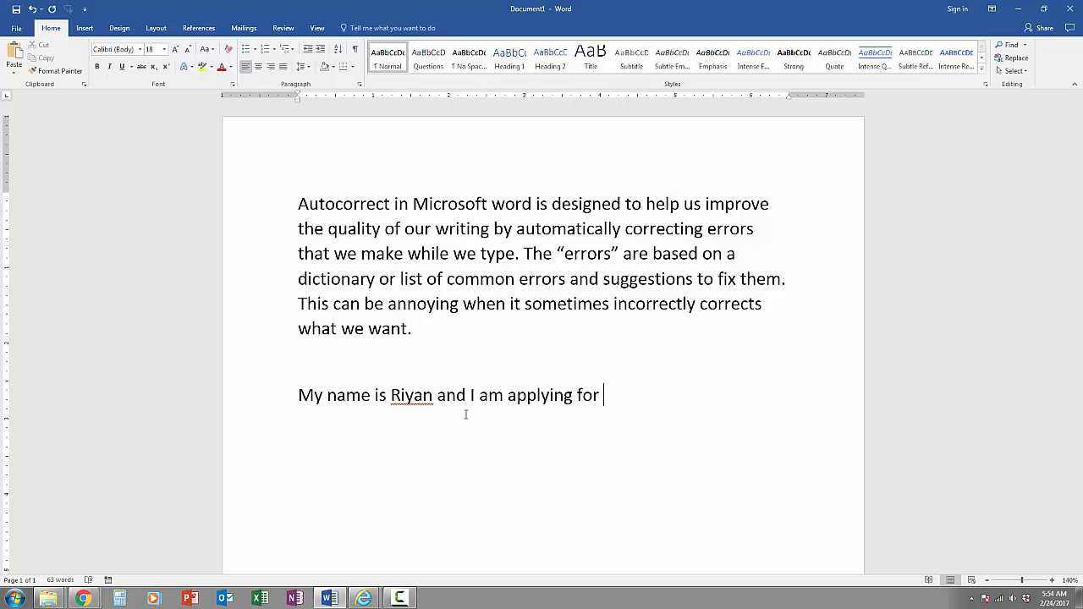
# - Finish with 'CNA certification.' so AutoCorrect makes it CAN, then select the name
pyautogui.write('CN')
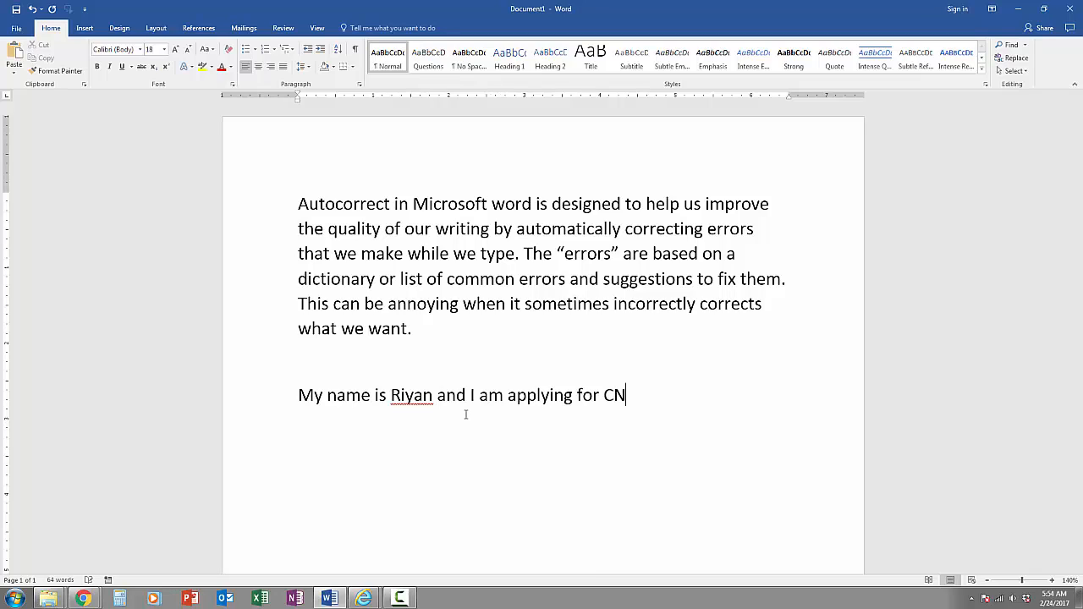
pyautogui.write('A')
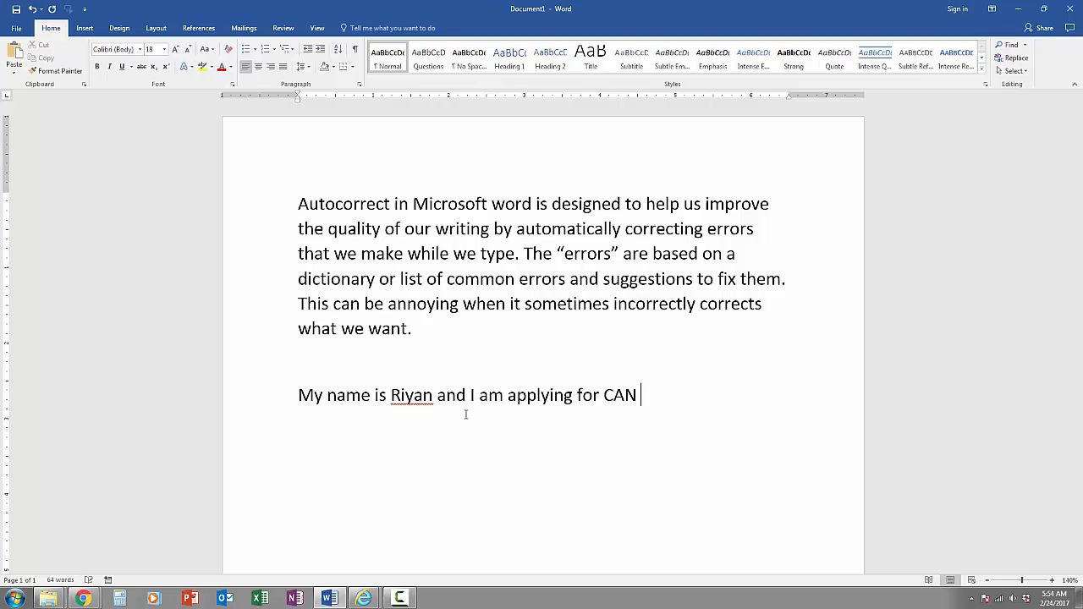
pyautogui.write('cer')
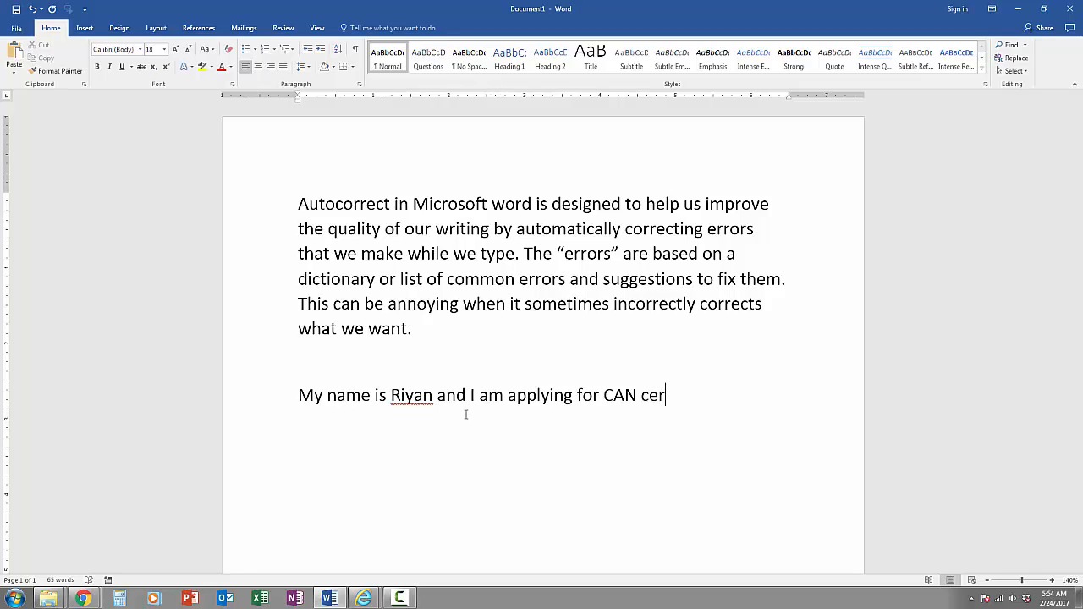
pyautogui.write('tificat')
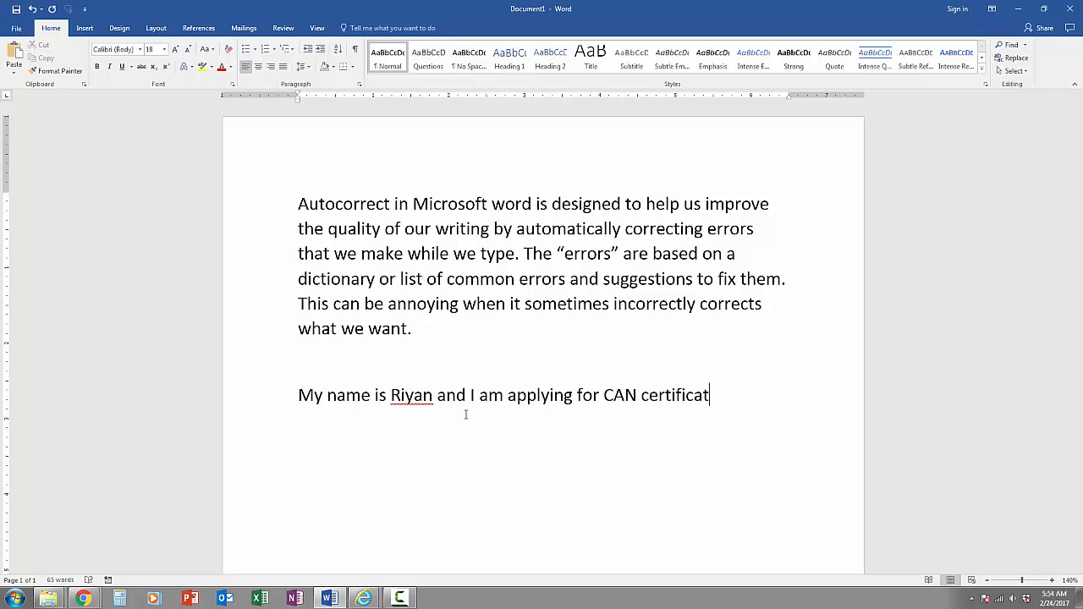
pyautogui.write('on')
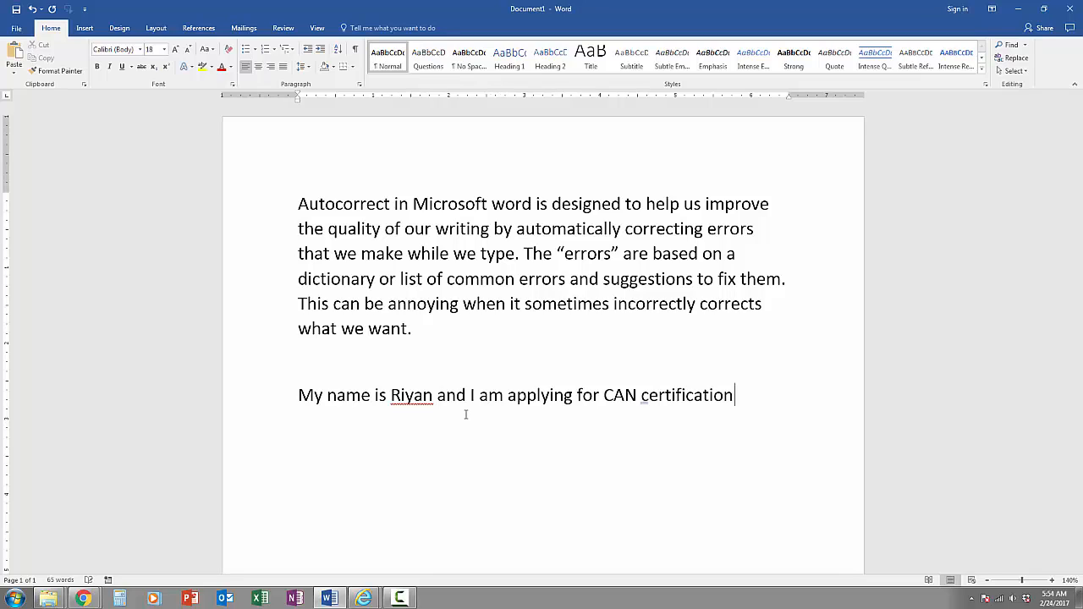
pyautogui.write('.')
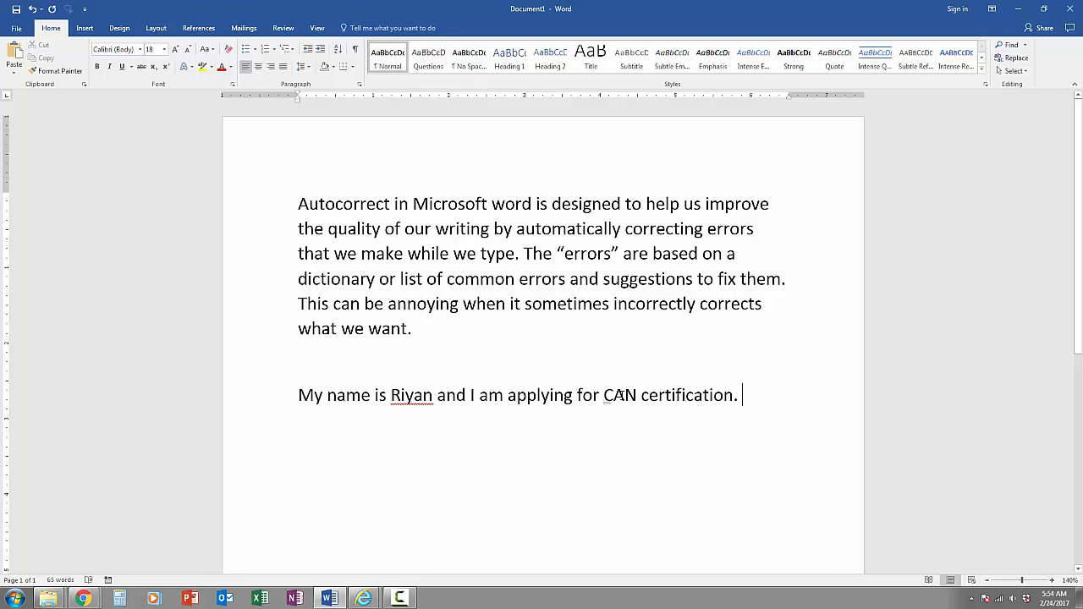
pyautogui.doubleClick(619, 395)
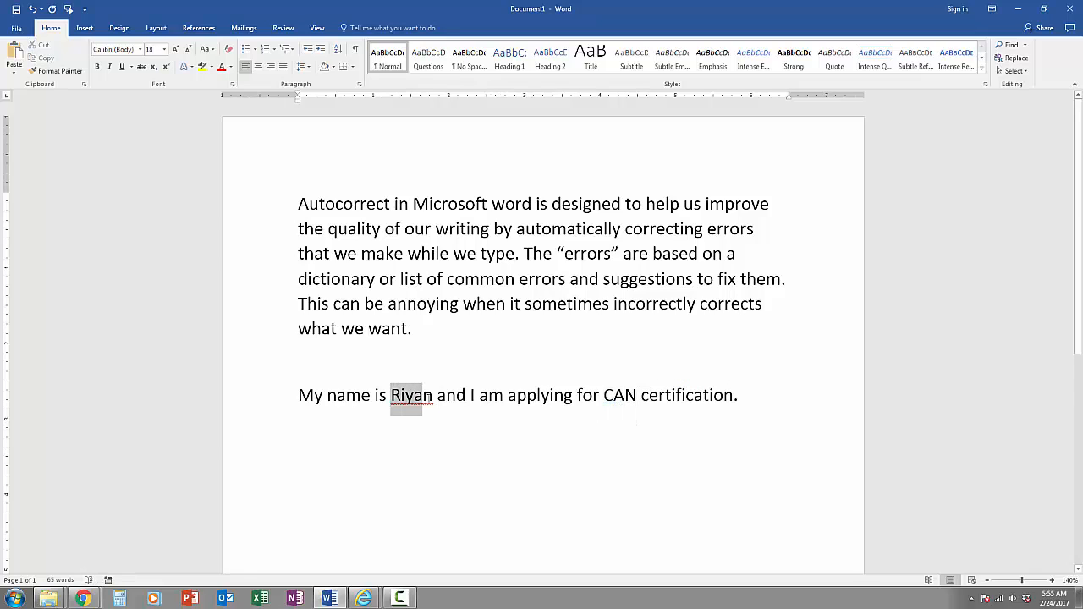
pyautogui.doubleClick(410, 395)
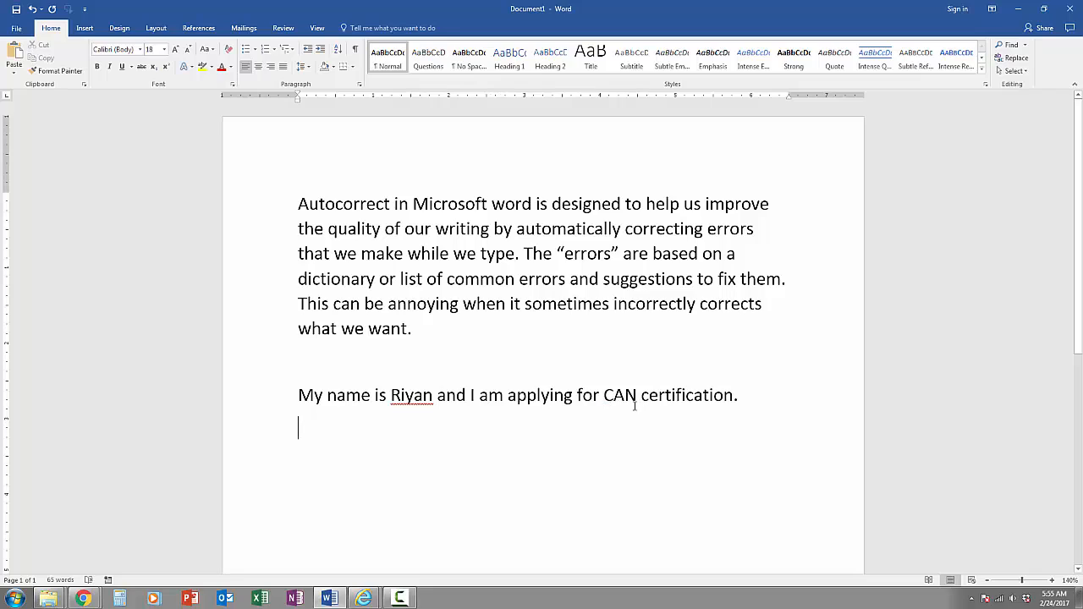
pyautogui.click(609, 396)
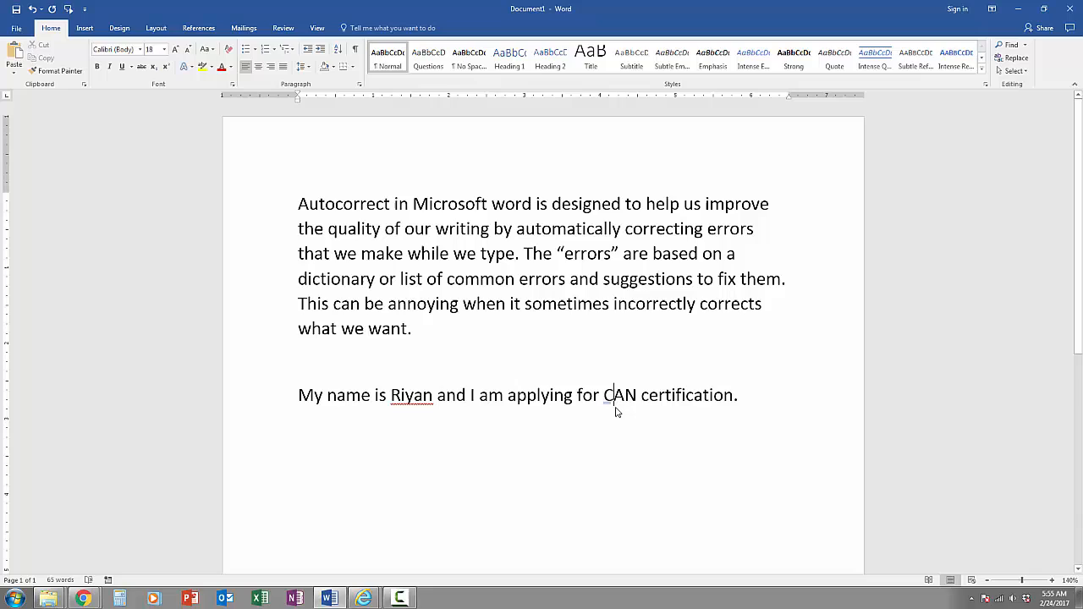
pyautogui.click(611, 408)
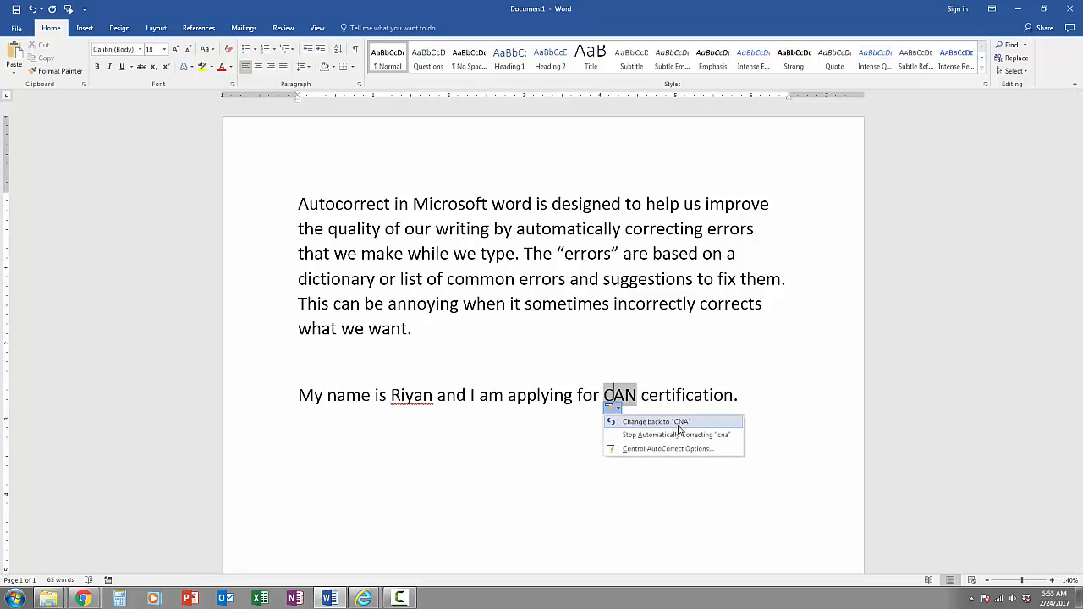
pyautogui.moveTo(675, 435)
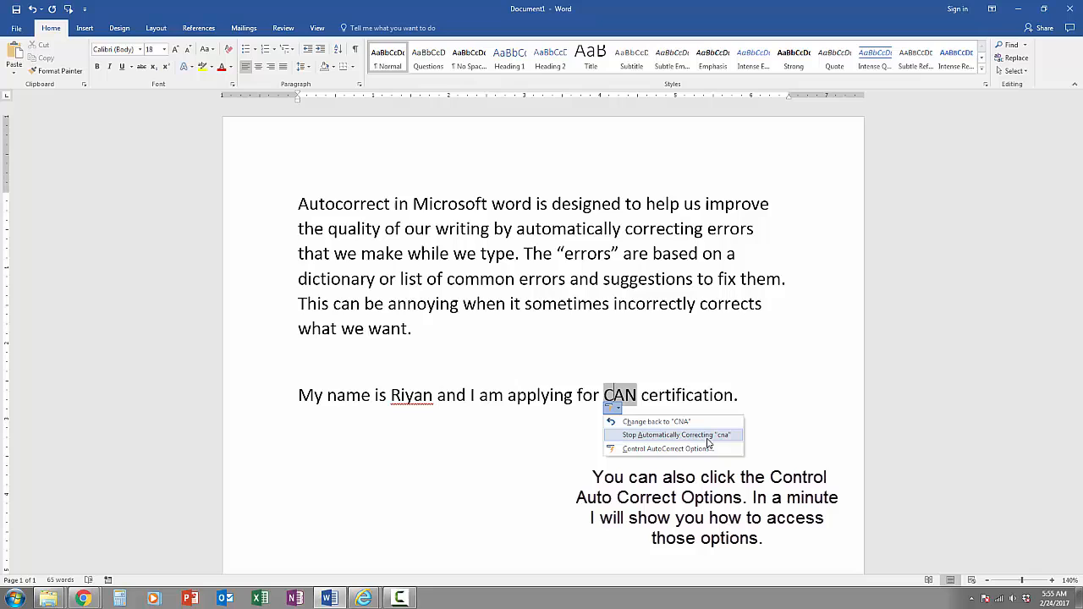
pyautogui.moveTo(630, 414)
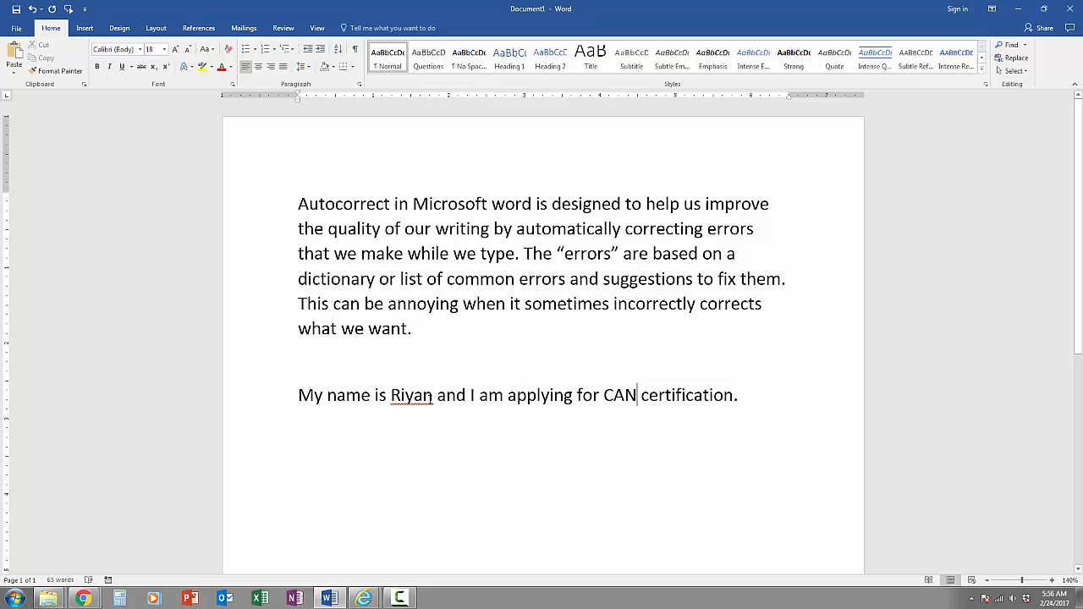
# - Add the flagged name 'Riyan' to the dictionary through the Spelling menu
pyautogui.doubleClick(411, 395)
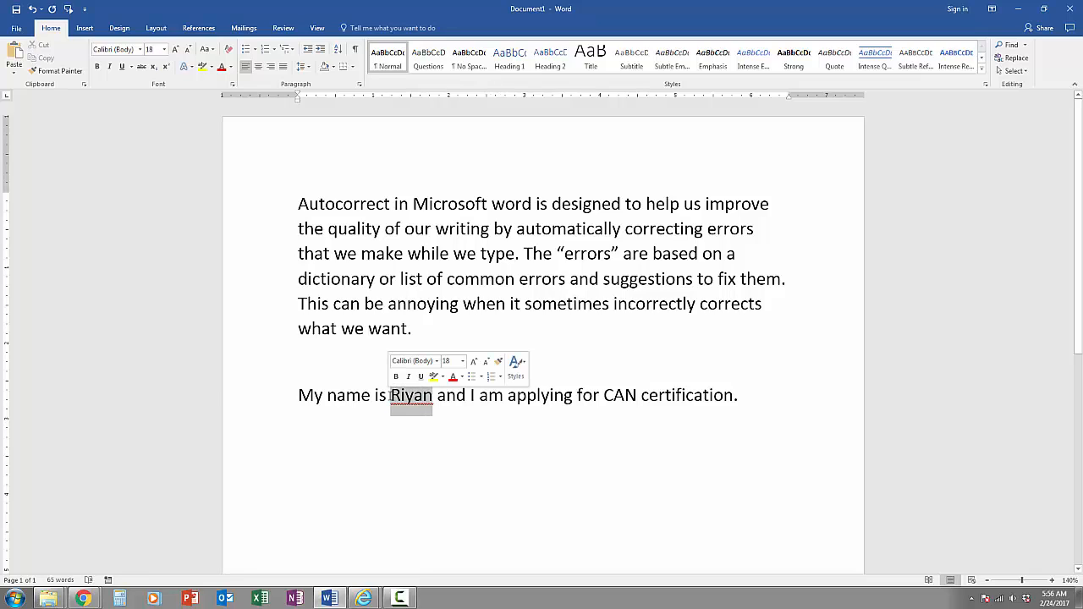
pyautogui.rightClick(411, 395)
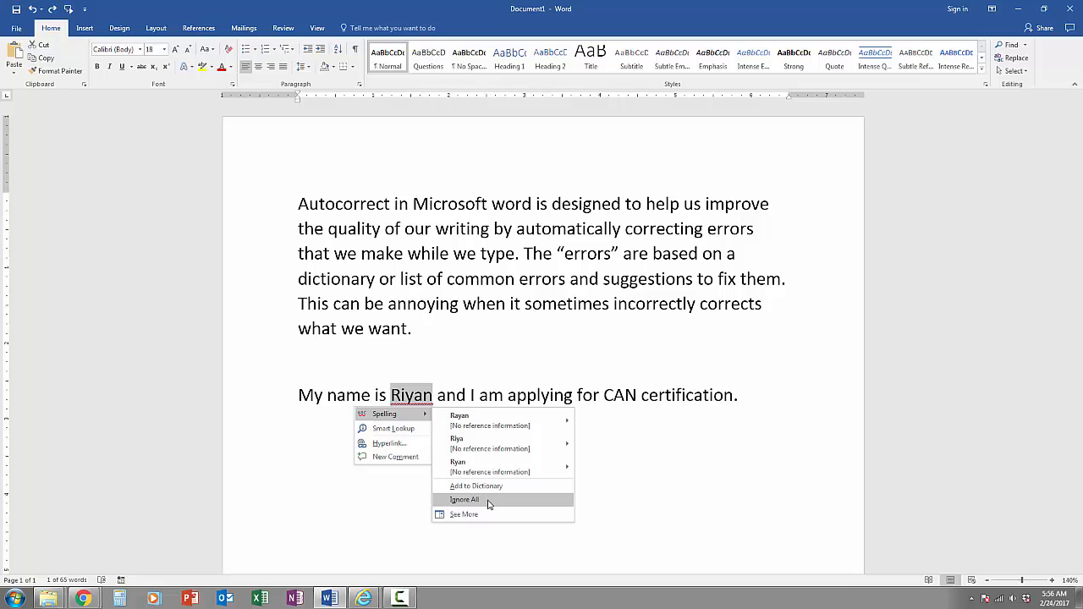
pyautogui.moveTo(486, 485)
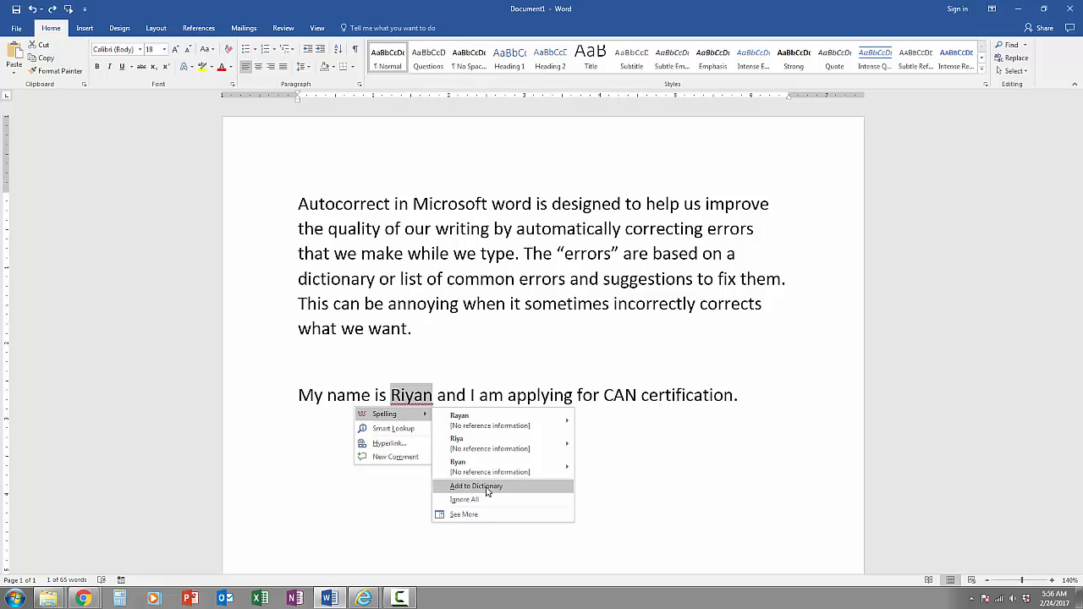
pyautogui.click(476, 485)
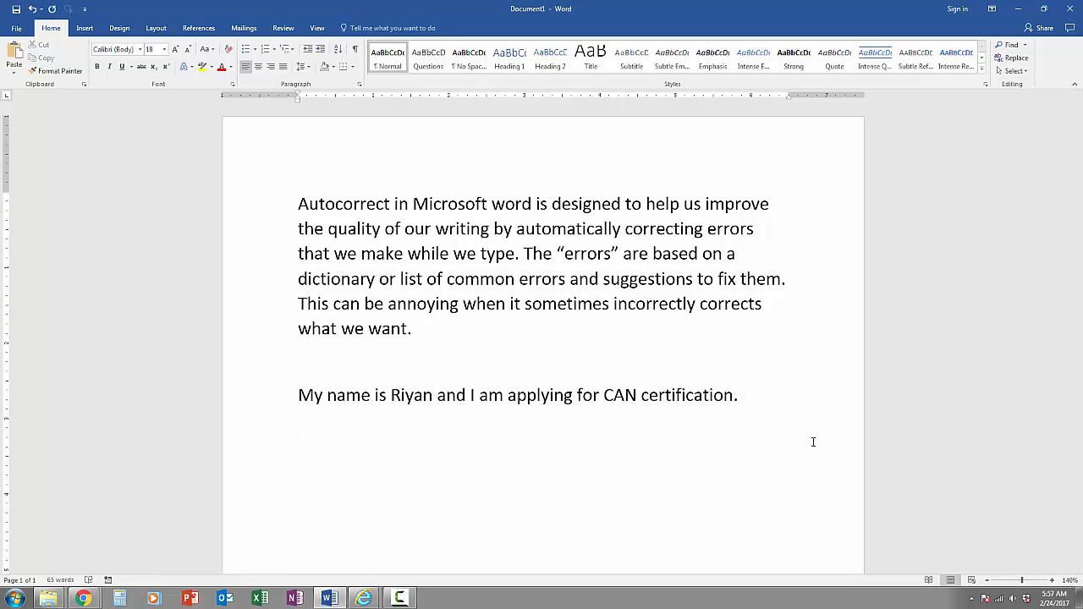
# - Type a second 'My name is Riyan… CAN certification' line, then clear both sentences
pyautogui.write('My name i')
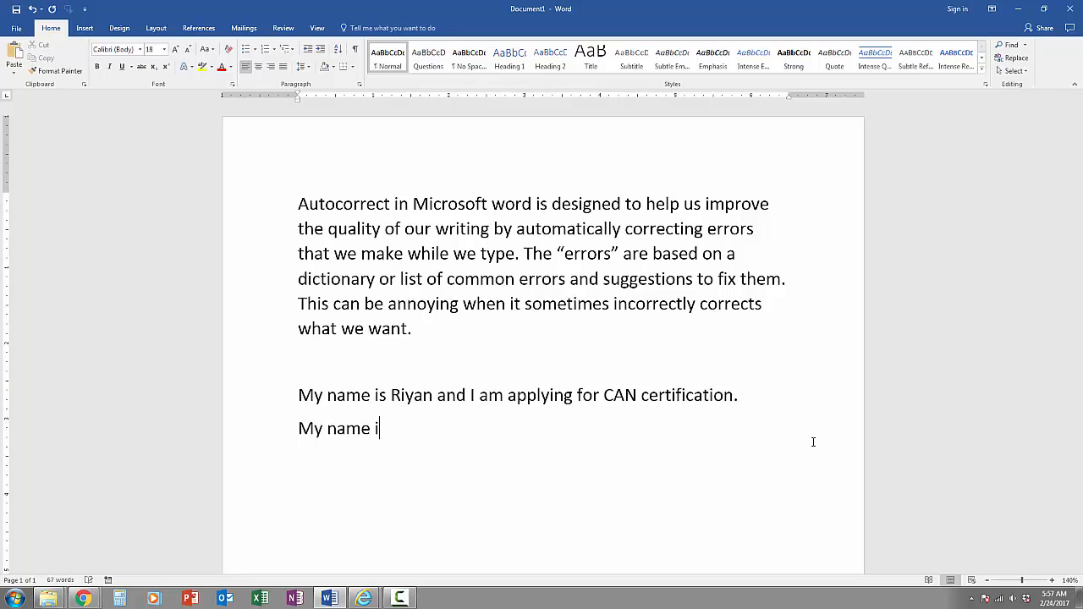
pyautogui.write('s Riyan and I am a')
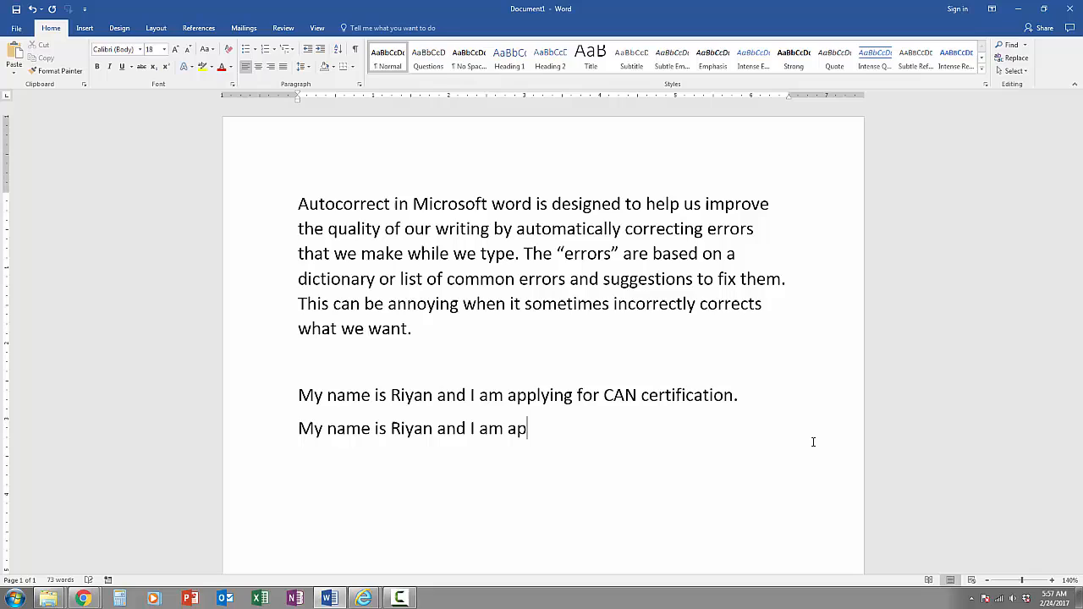
pyautogui.write('plying for')
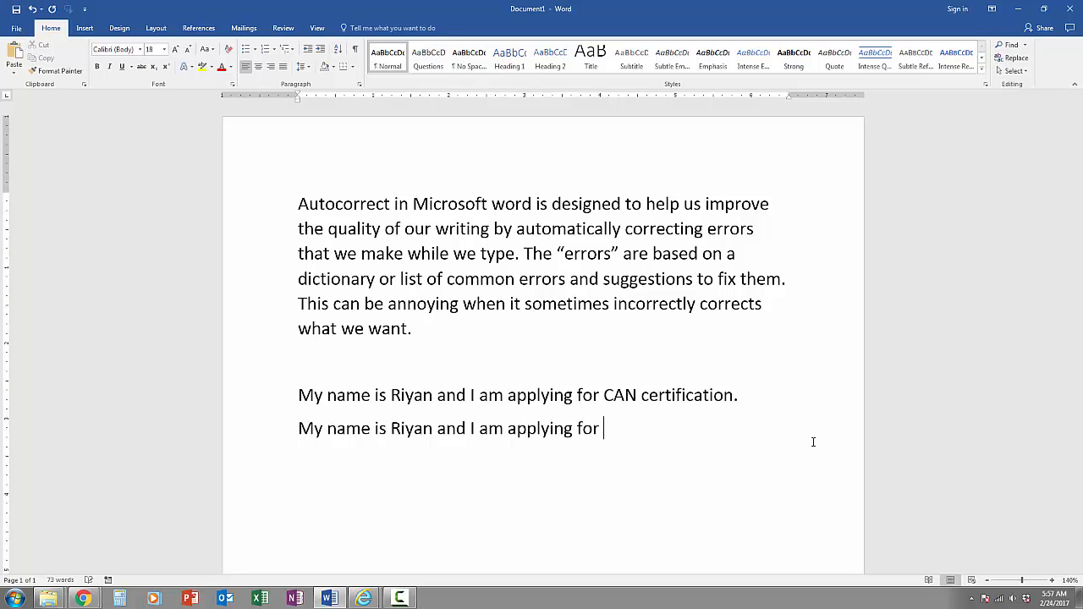
pyautogui.write('CAN ce')
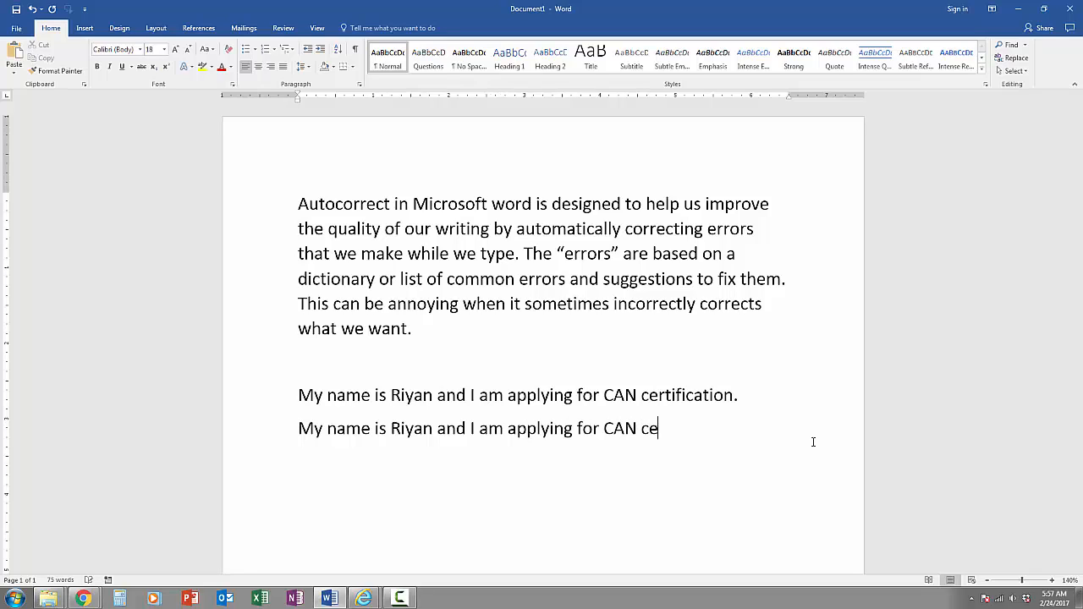
pyautogui.write('rtification')
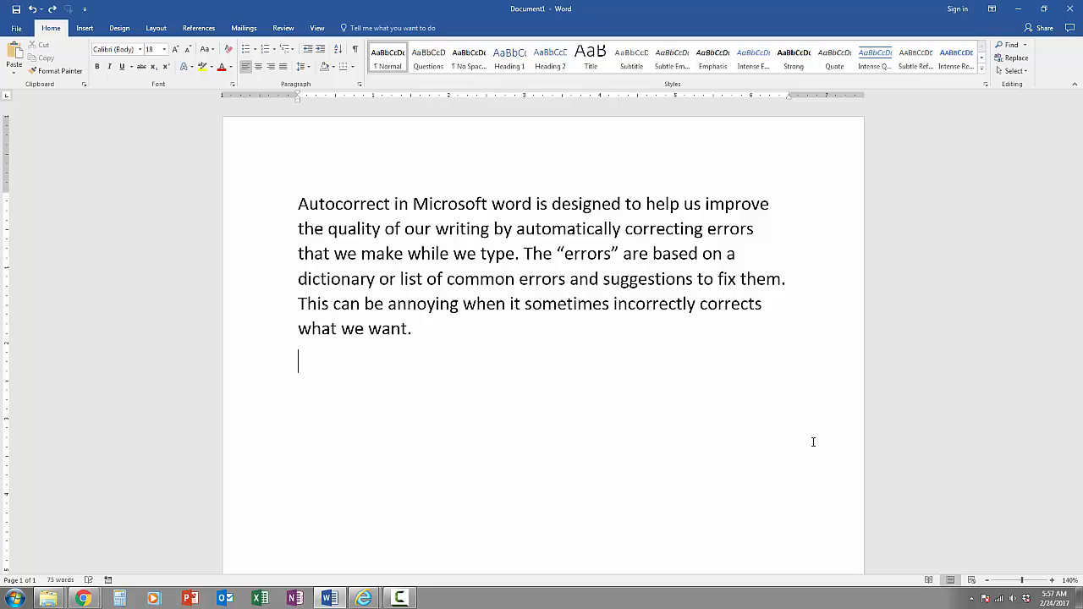
# - Retype 'My name is Riyan and I am applying for CNA', fixing the 'naem' typo
pyautogui.write('My naem')
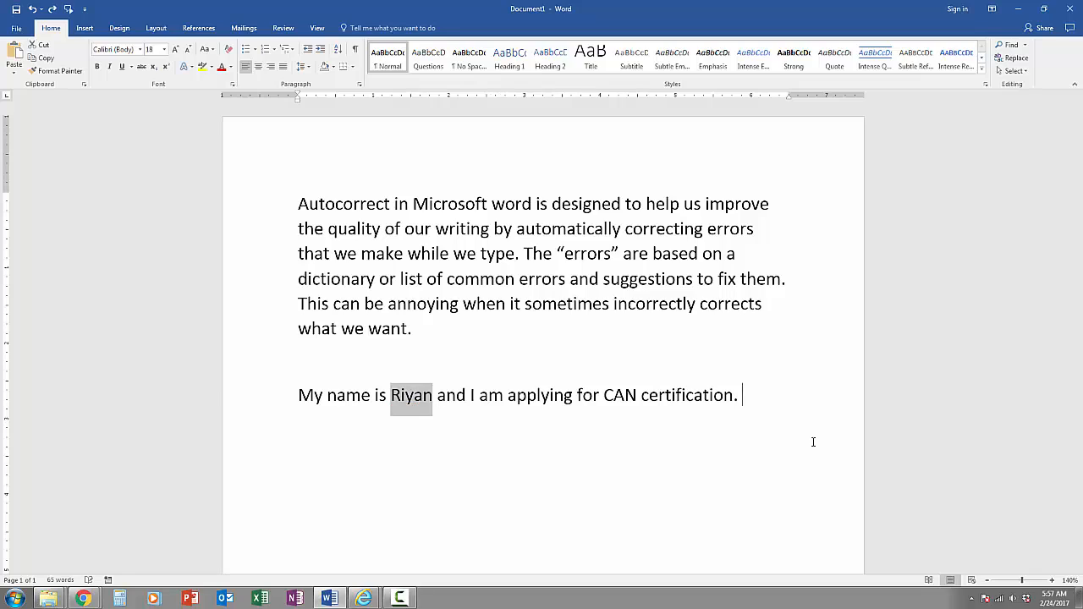
pyautogui.write('My name is Riyan and I am applying for CNA')
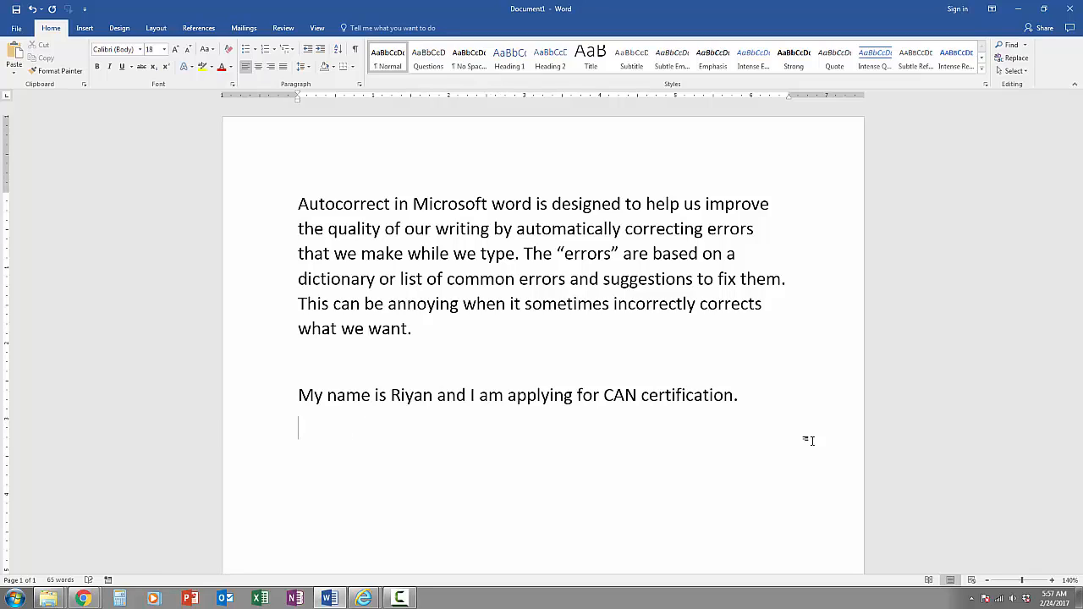
# - Type 'My name is Riyan and I am applying for CNA certification.', with CNA autocorrected to CAN
pyautogui.write('M')
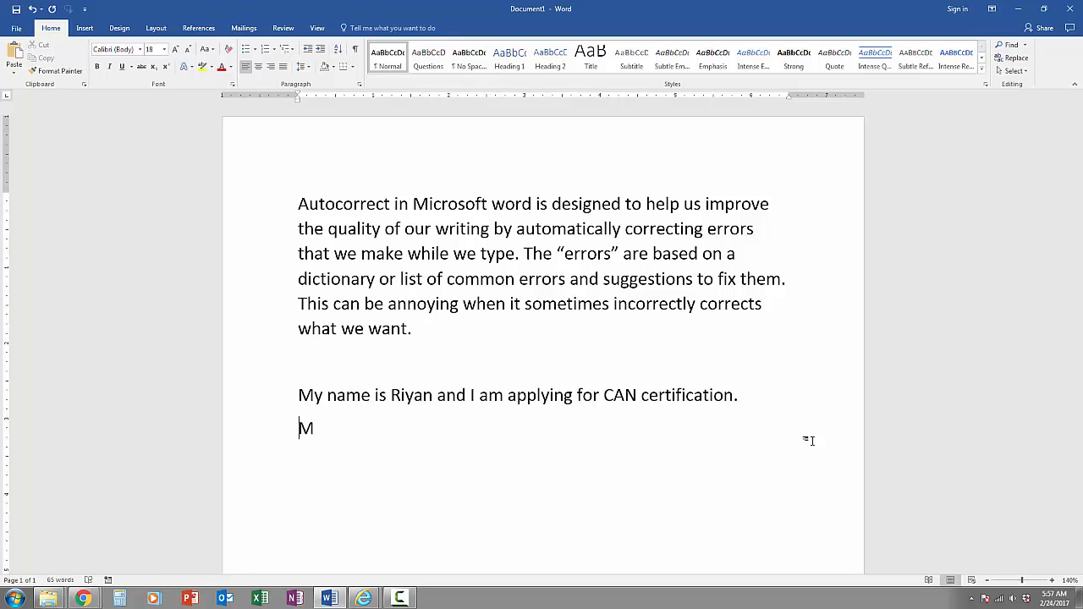
pyautogui.write('y name is R')
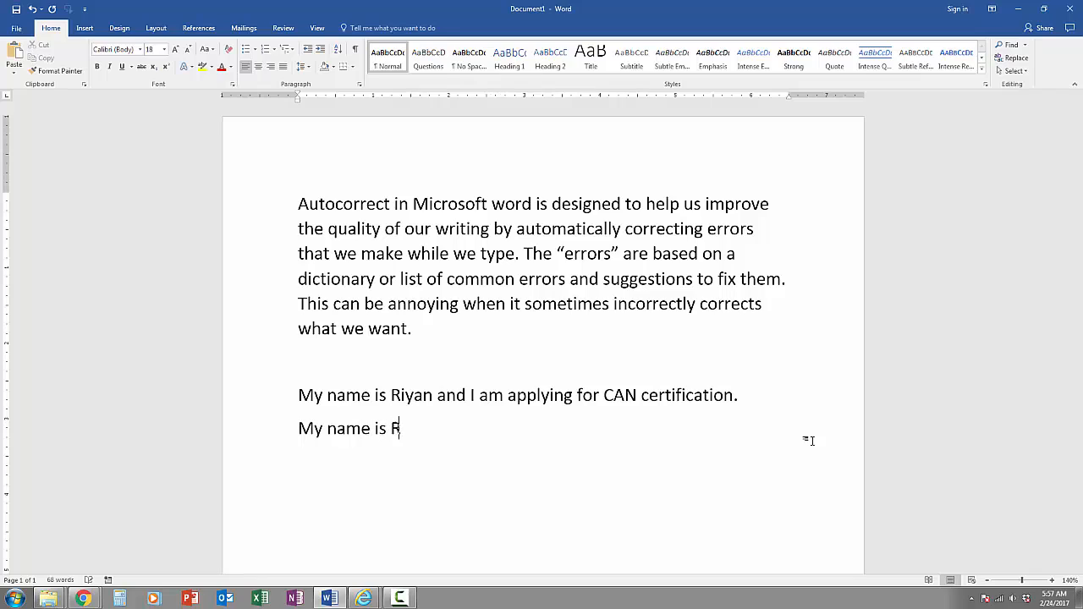
pyautogui.write('iyan and')
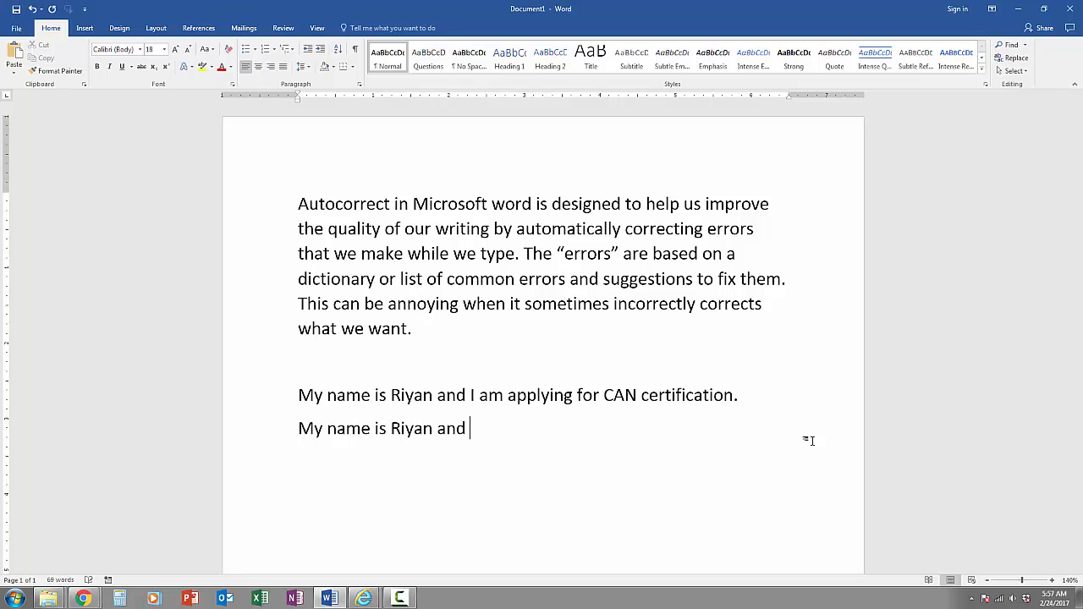
pyautogui.write('I am appl')
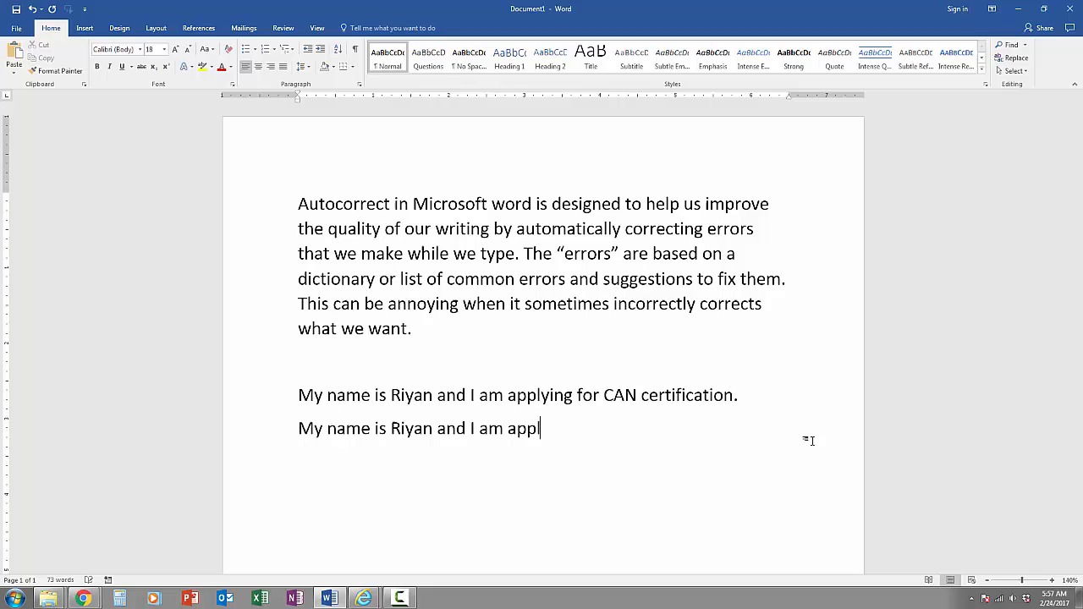
pyautogui.write('ying for')
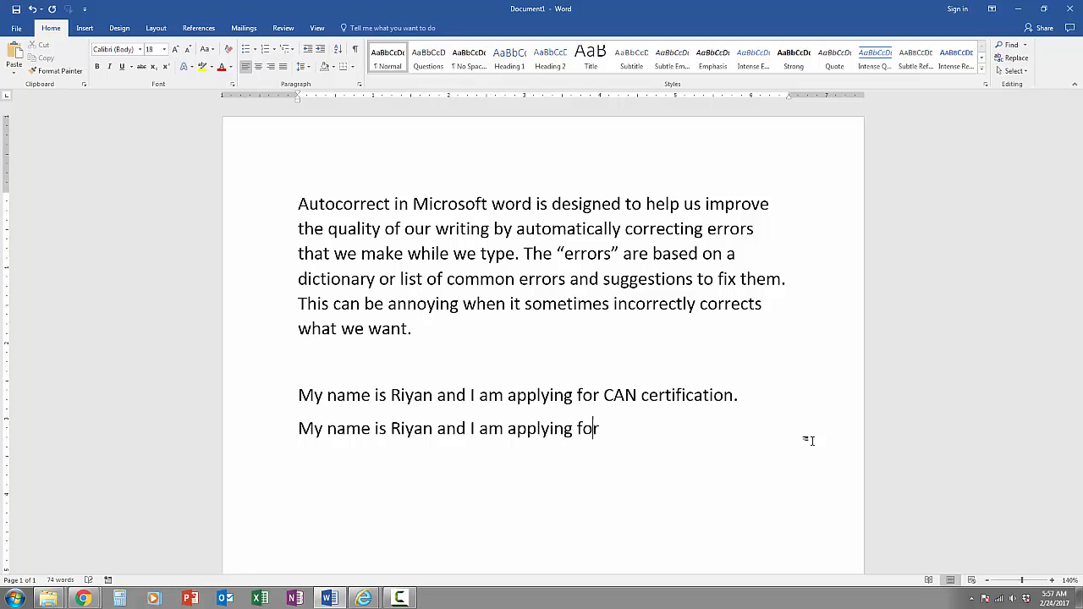
pyautogui.write('CNA')
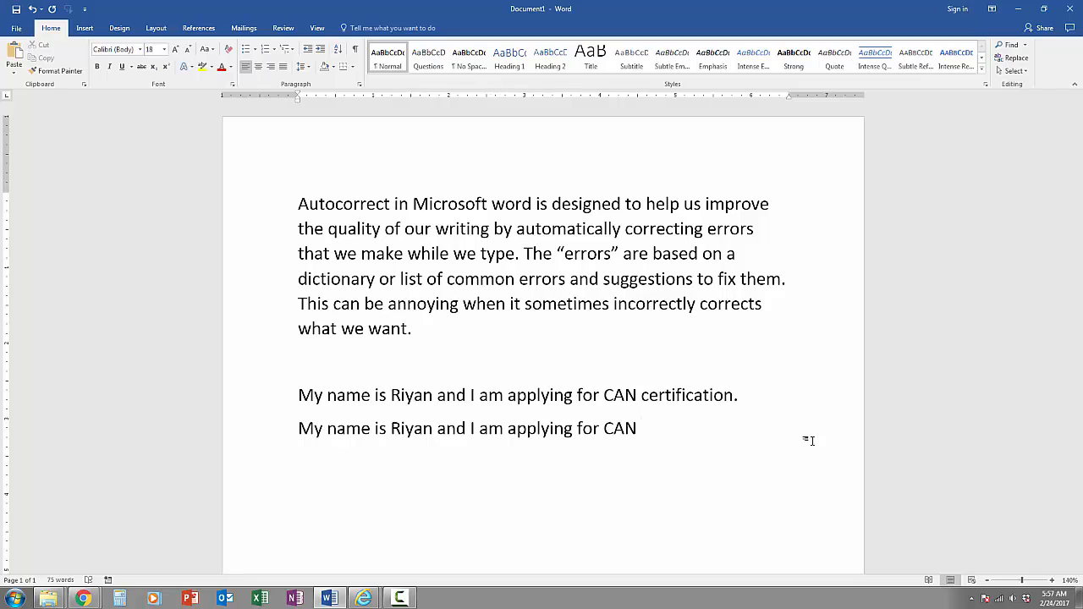
pyautogui.write('A')
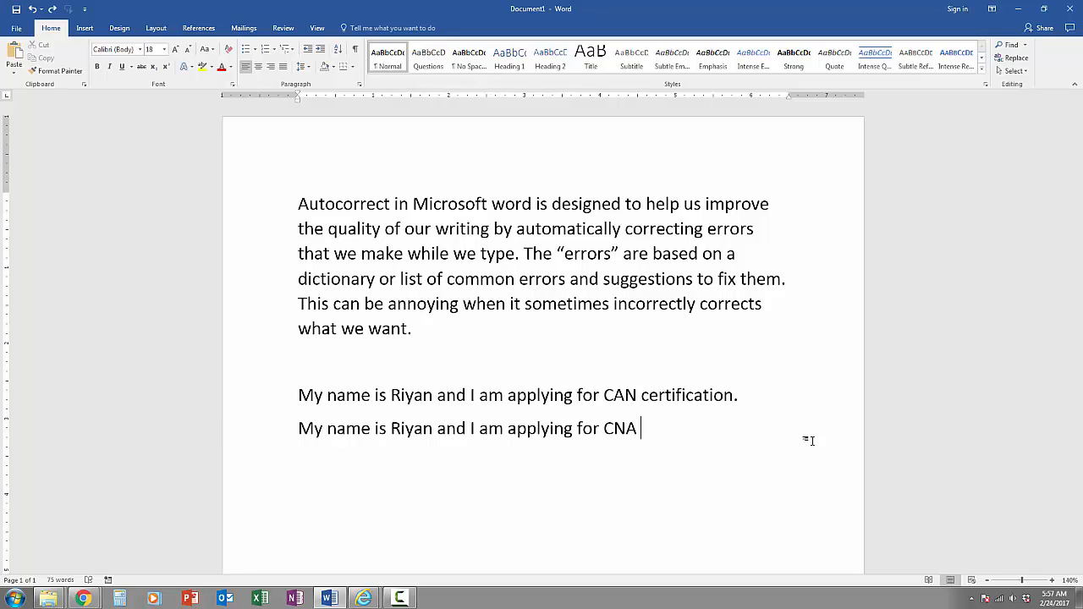
pyautogui.write('cert')
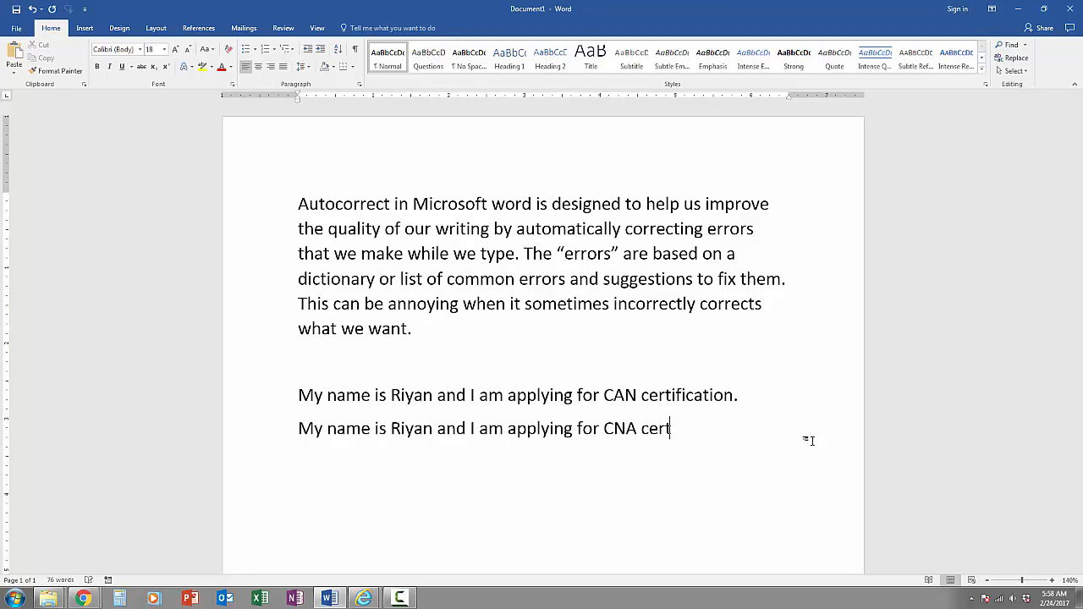
pyautogui.write('ification.')
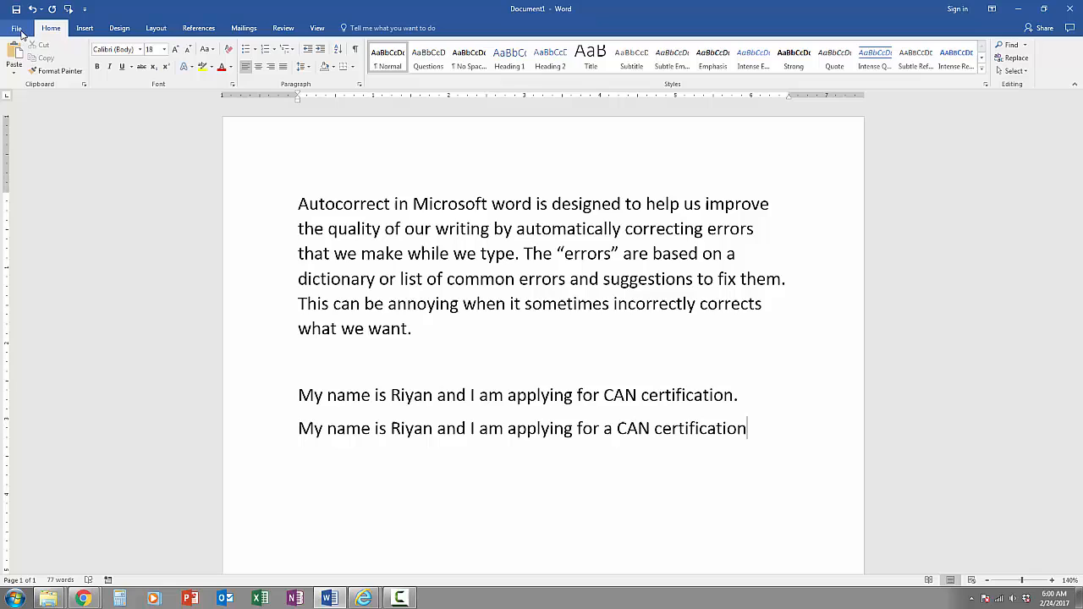
# - Show the Proofing page of Word Options from the File menu
pyautogui.click(15, 28)
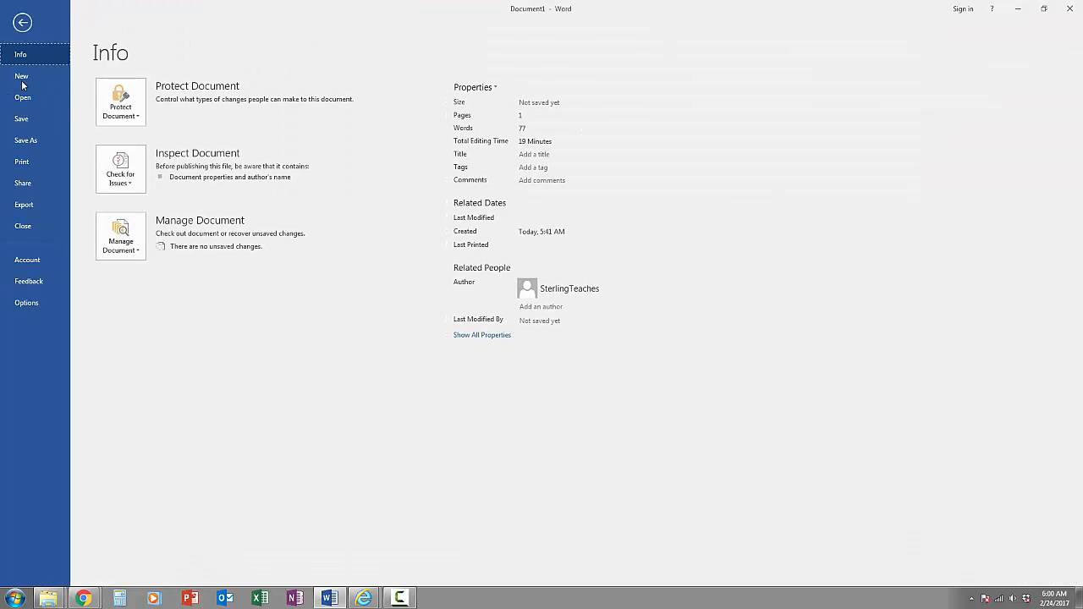
pyautogui.click(27, 302)
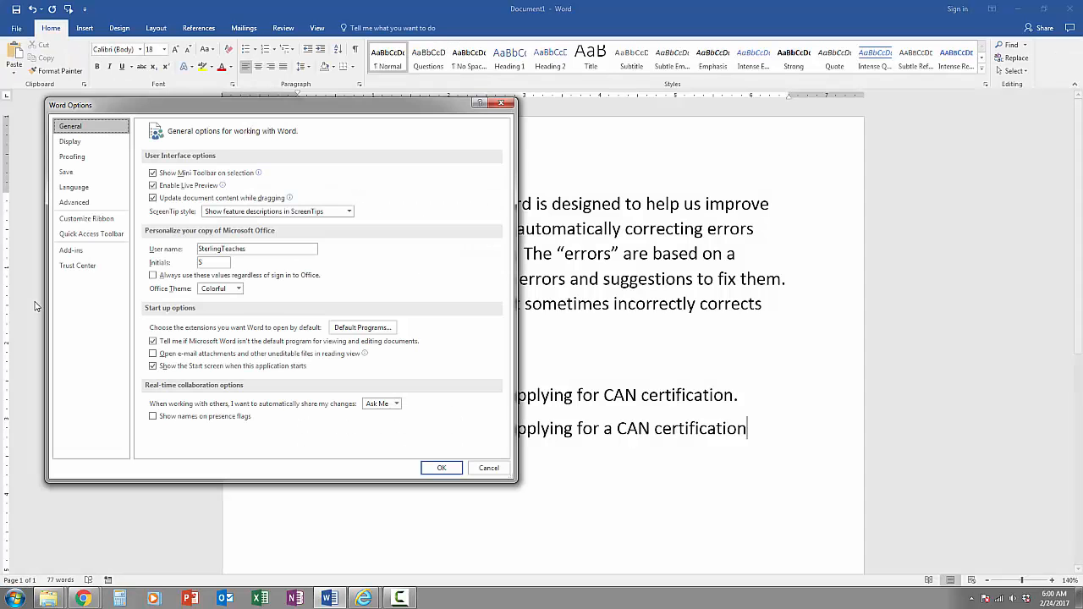
pyautogui.click(72, 157)
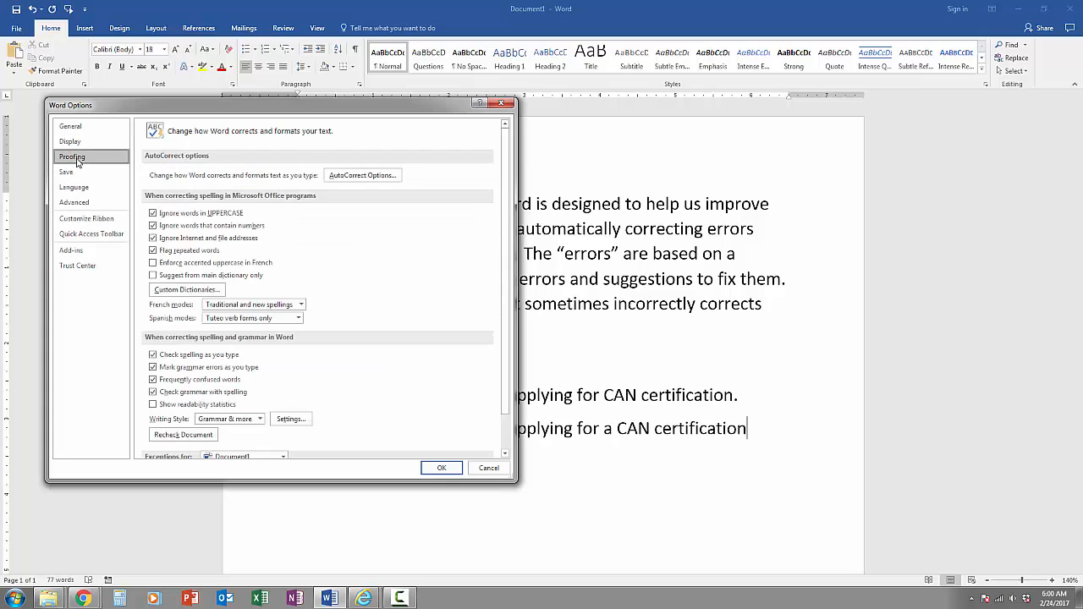
pyautogui.moveTo(211, 146)
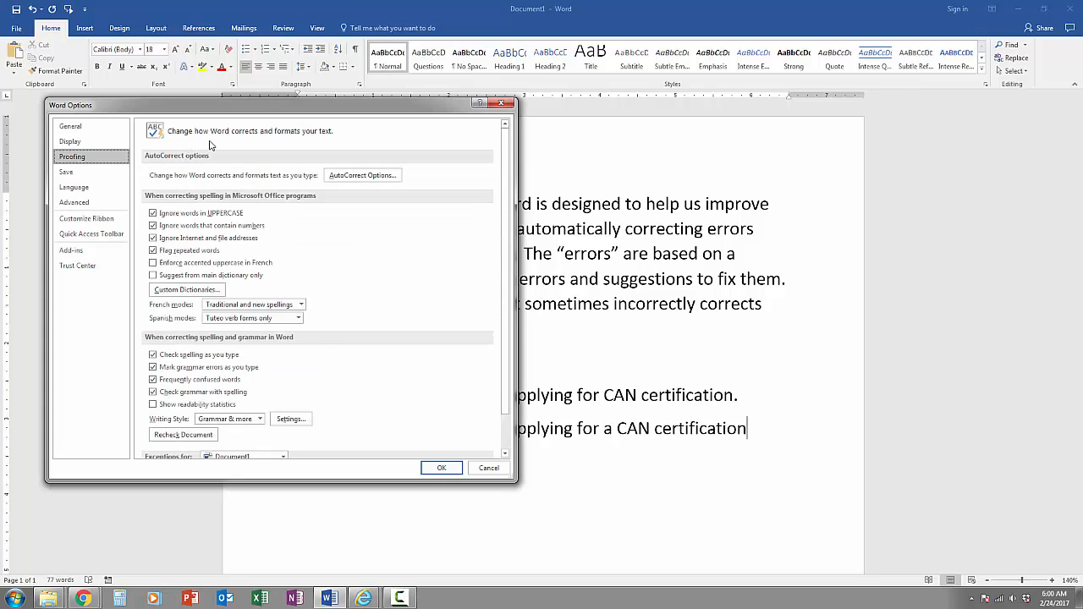
pyautogui.moveTo(322, 139)
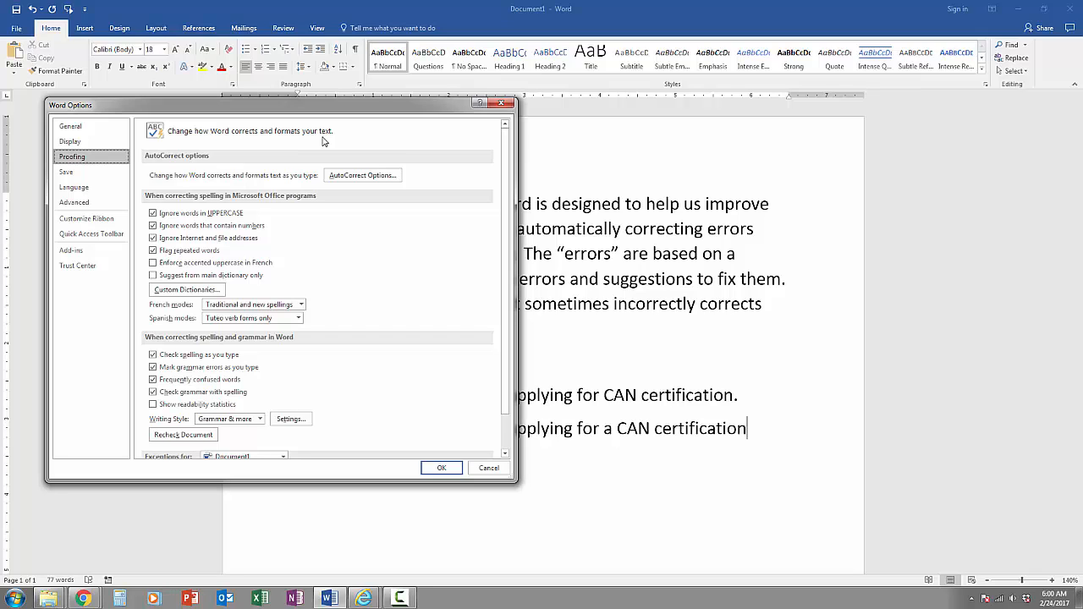
pyautogui.moveTo(362, 175)
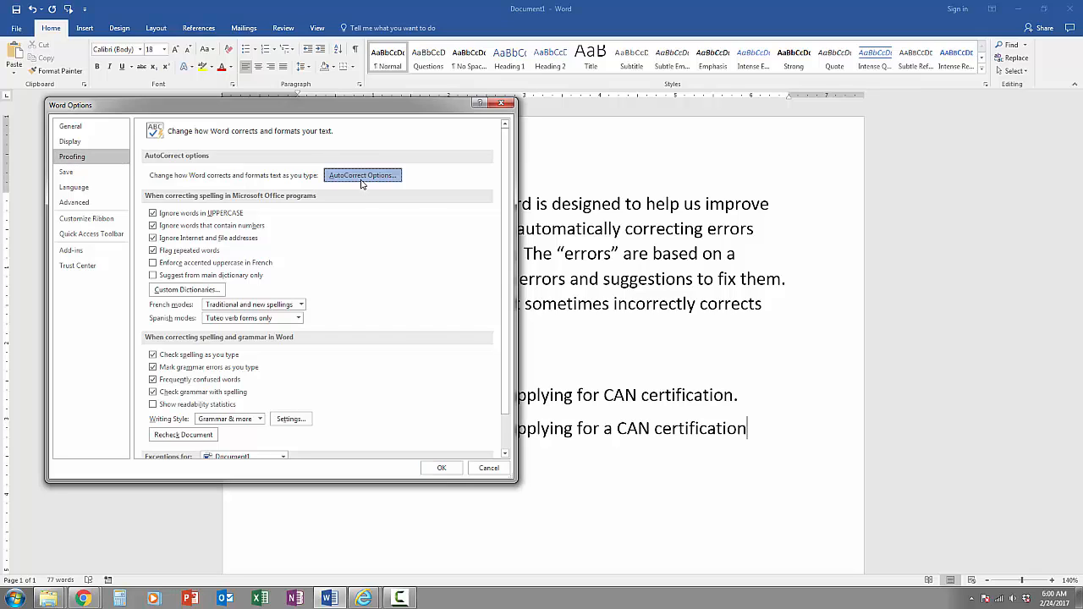
# - Browse and close the AutoCorrect list, then type 'Like it, Share it or follow the SterlingTeaches Youtube Channel…'
pyautogui.click(362, 175)
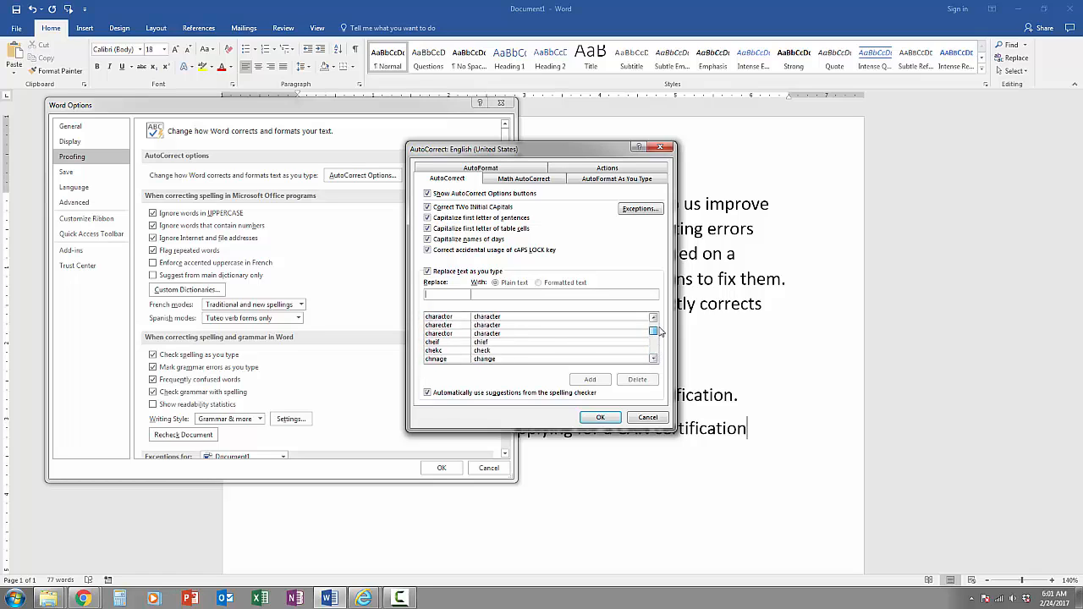
pyautogui.scroll(3)
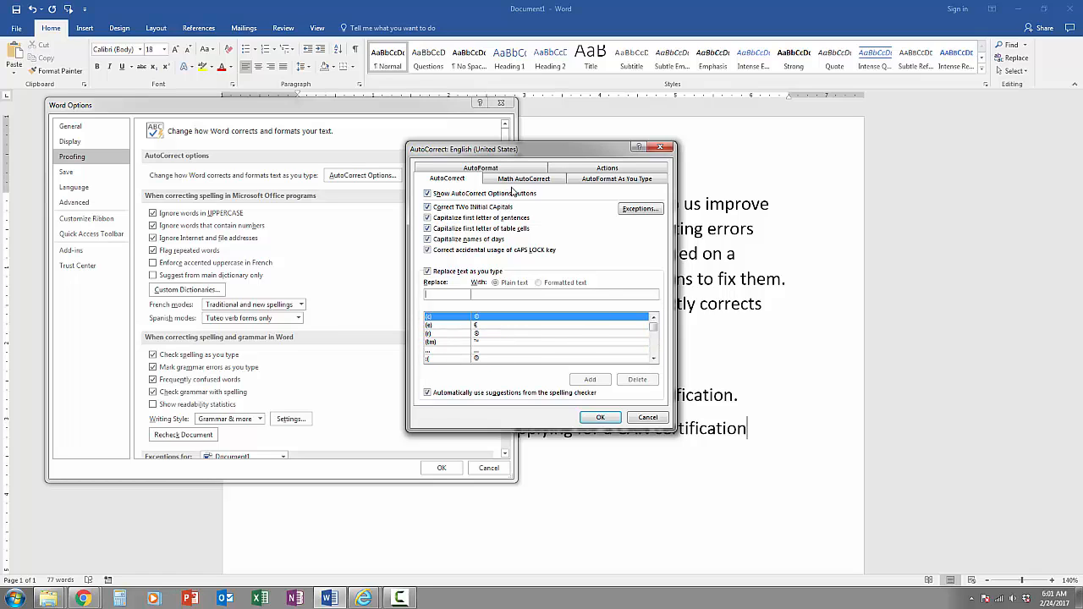
pyautogui.click(647, 417)
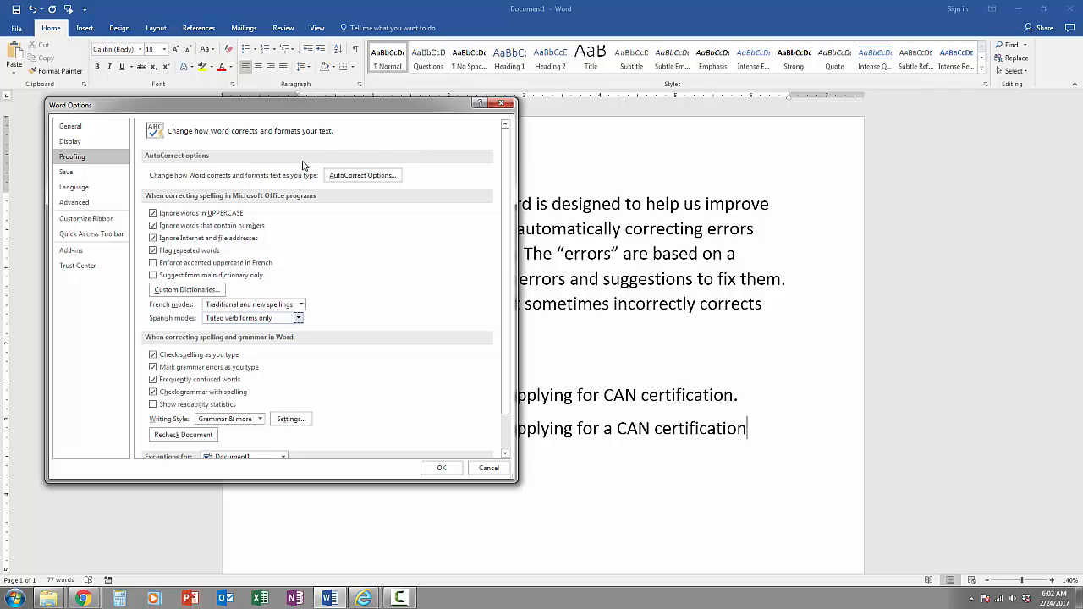
pyautogui.moveTo(362, 175)
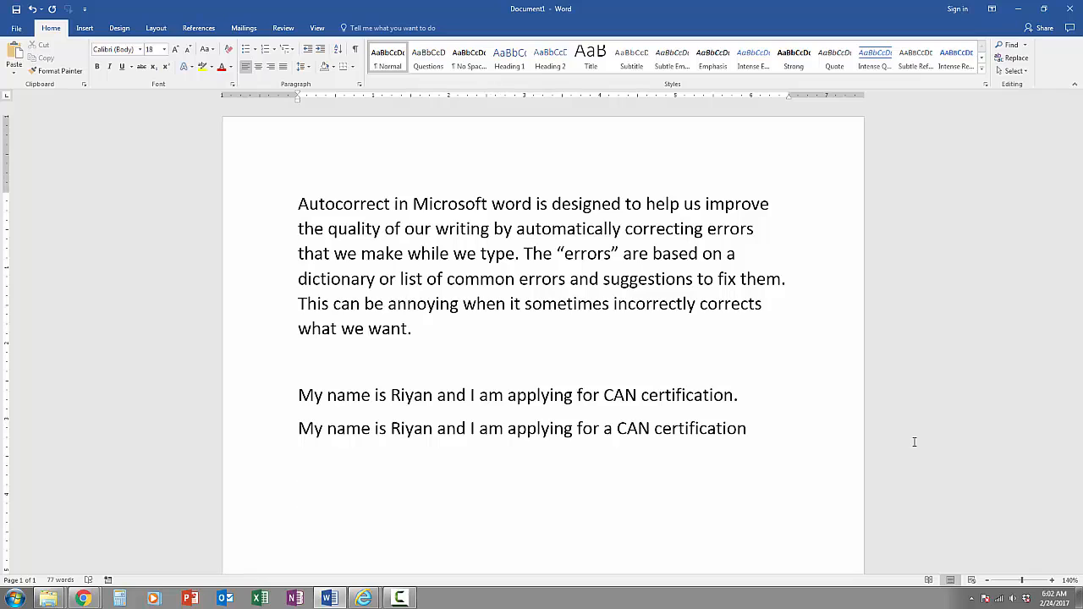
pyautogui.write('Like it, Share it or follow the SterlingTeaches Youtube Channel for more videos on Technology tips.')
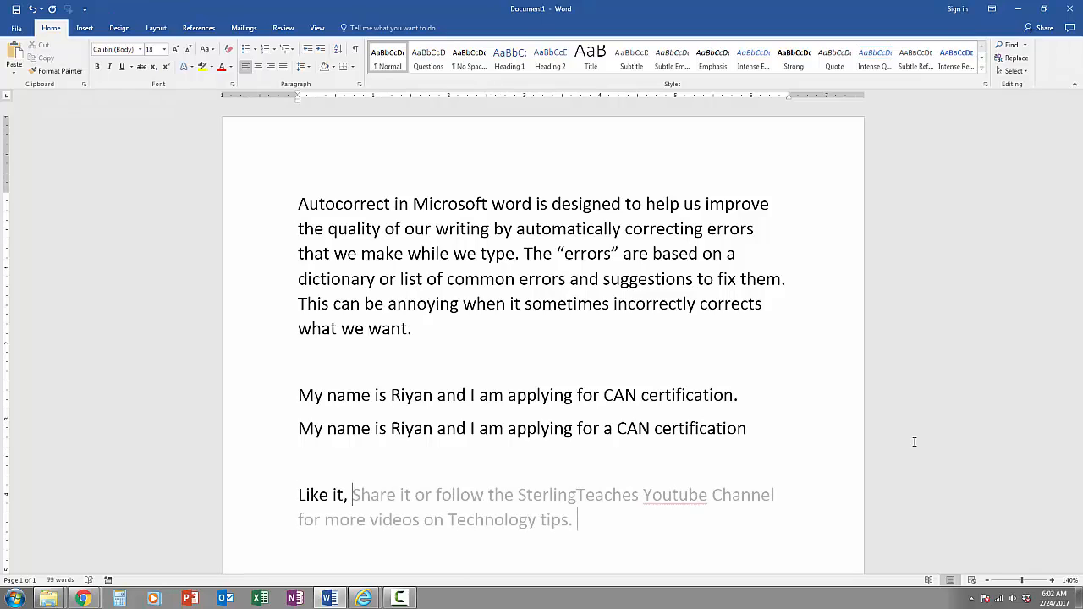